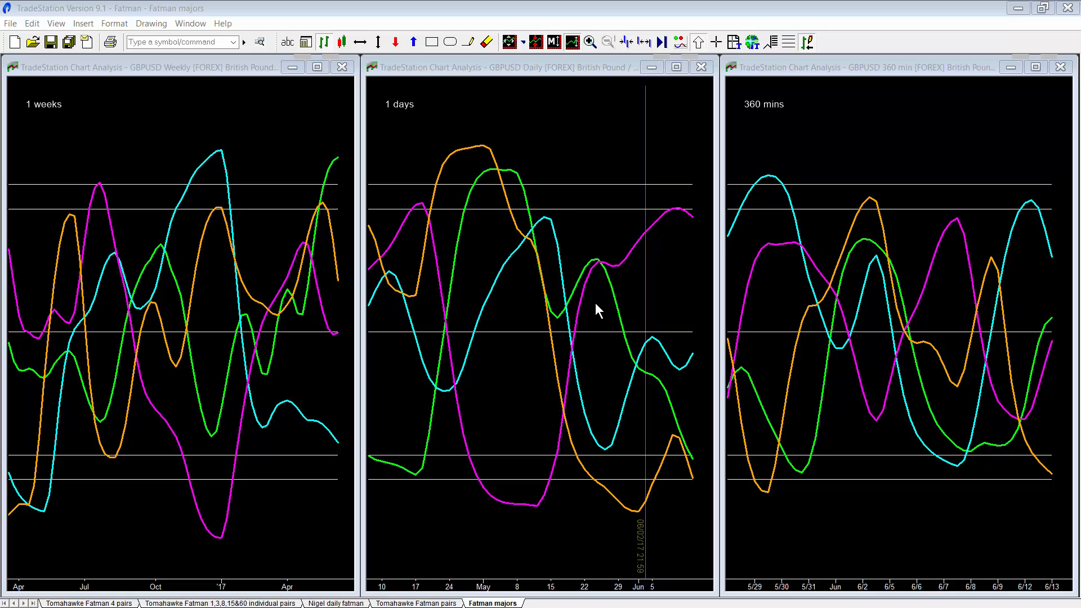
pyautogui.moveTo(653, 405)
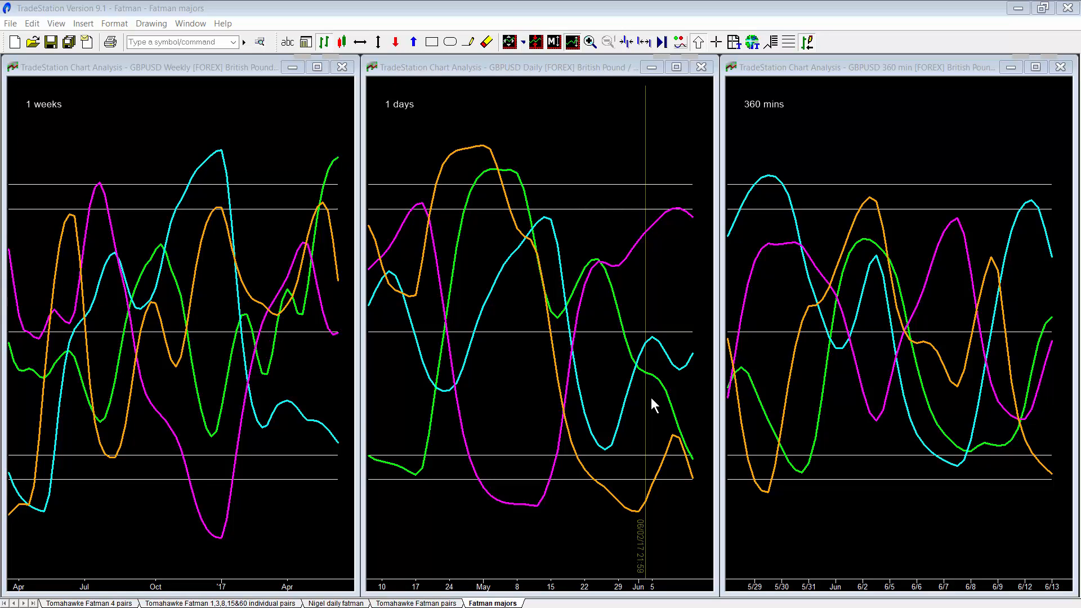
pyautogui.moveTo(510, 166)
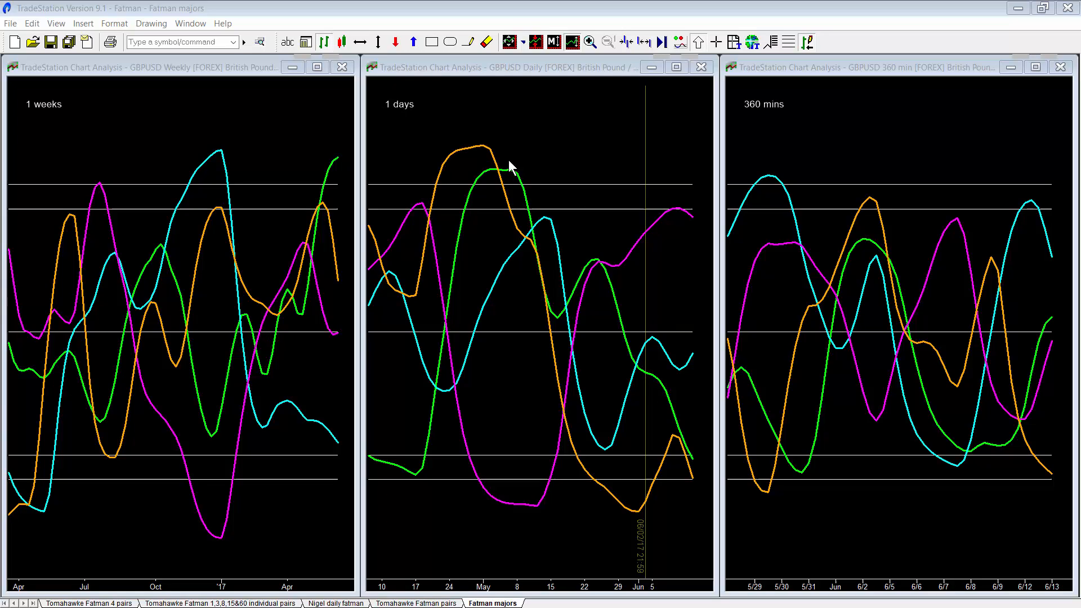
pyautogui.moveTo(640, 508)
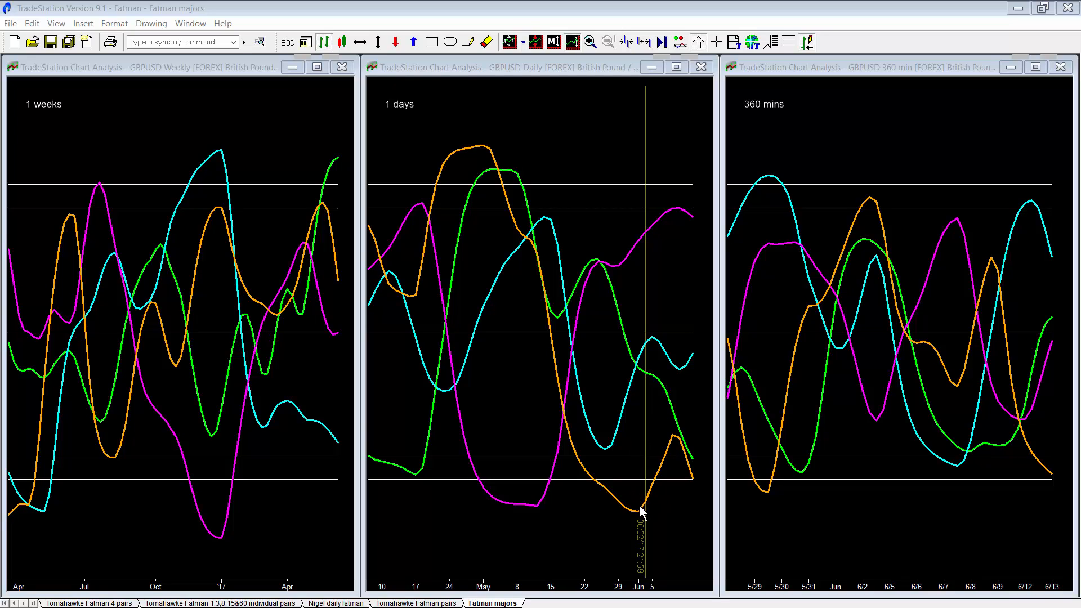
pyautogui.moveTo(646, 474)
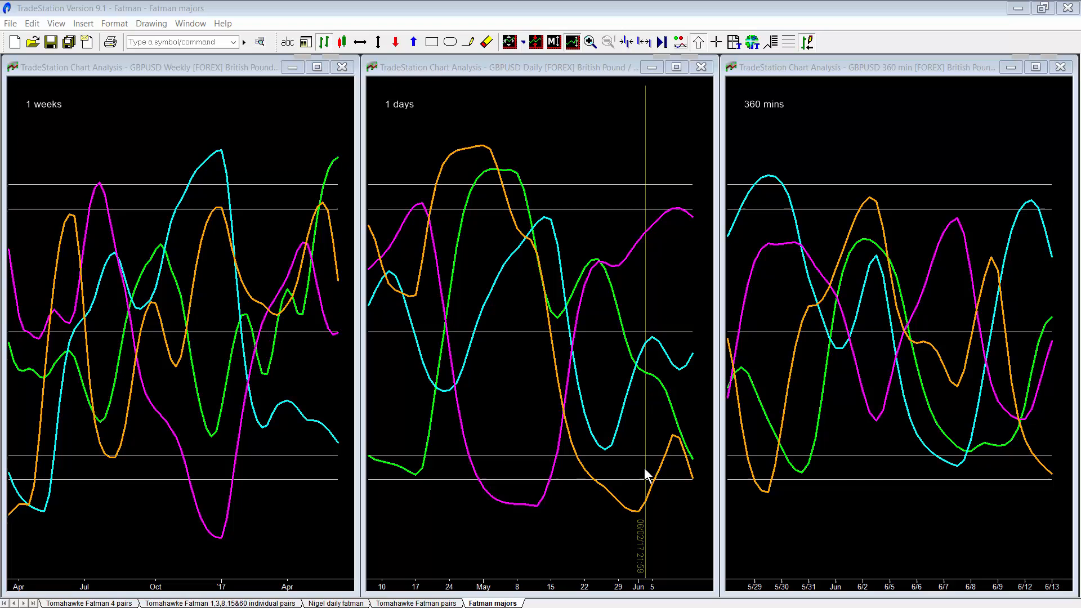
pyautogui.moveTo(633, 517)
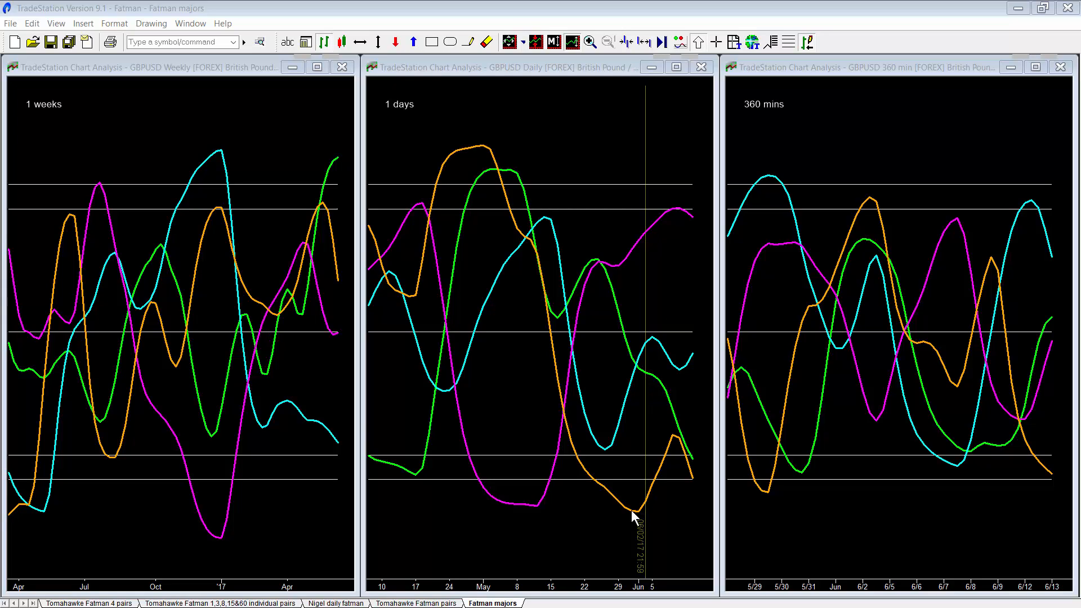
pyautogui.moveTo(653, 496)
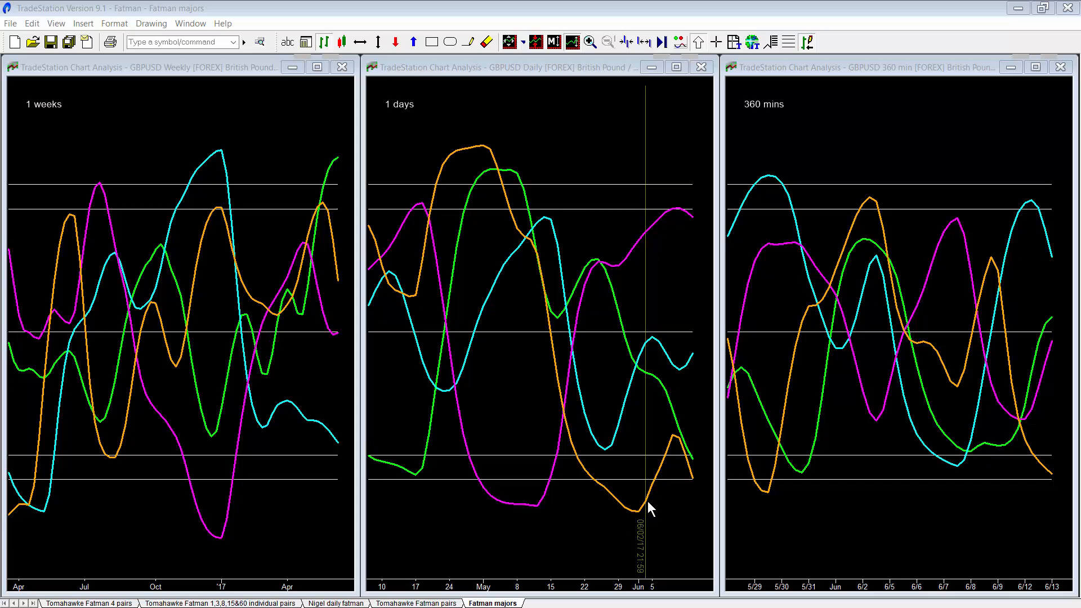
pyautogui.moveTo(502, 167)
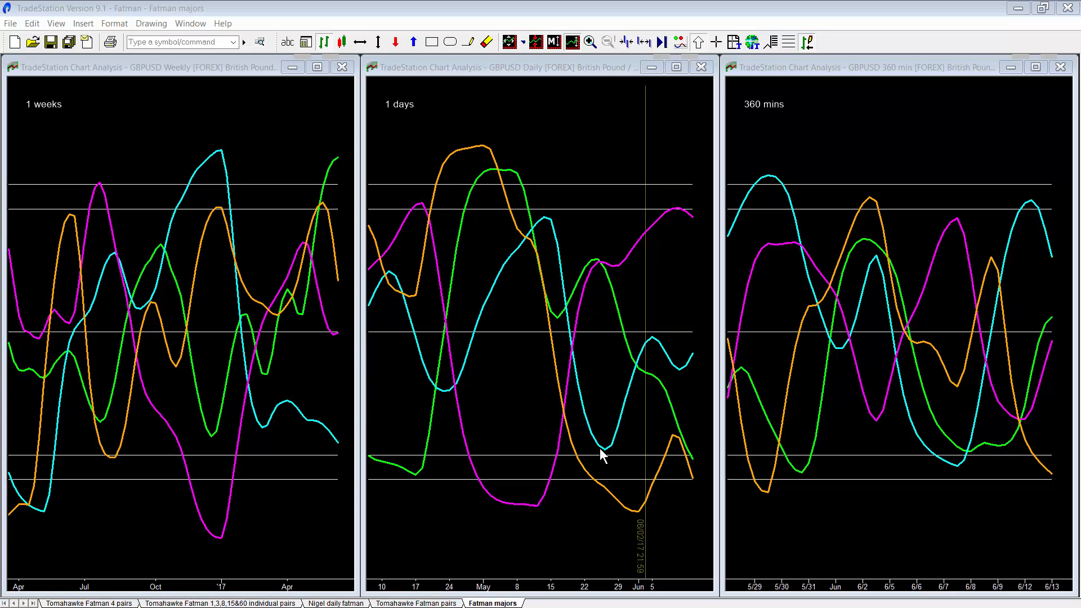
pyautogui.moveTo(665, 364)
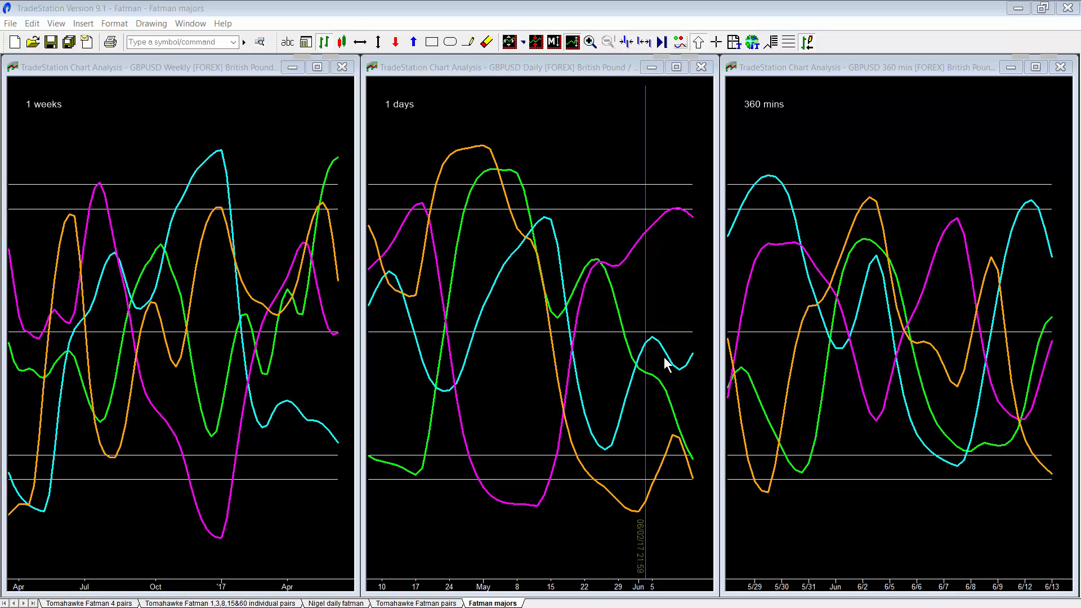
pyautogui.moveTo(269, 426)
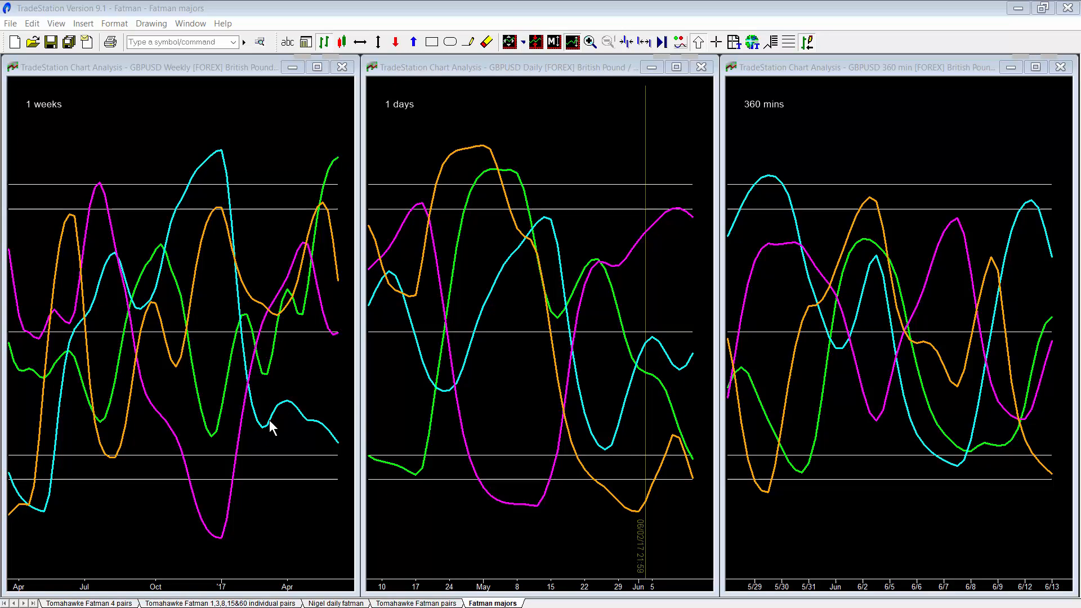
pyautogui.moveTo(318, 426)
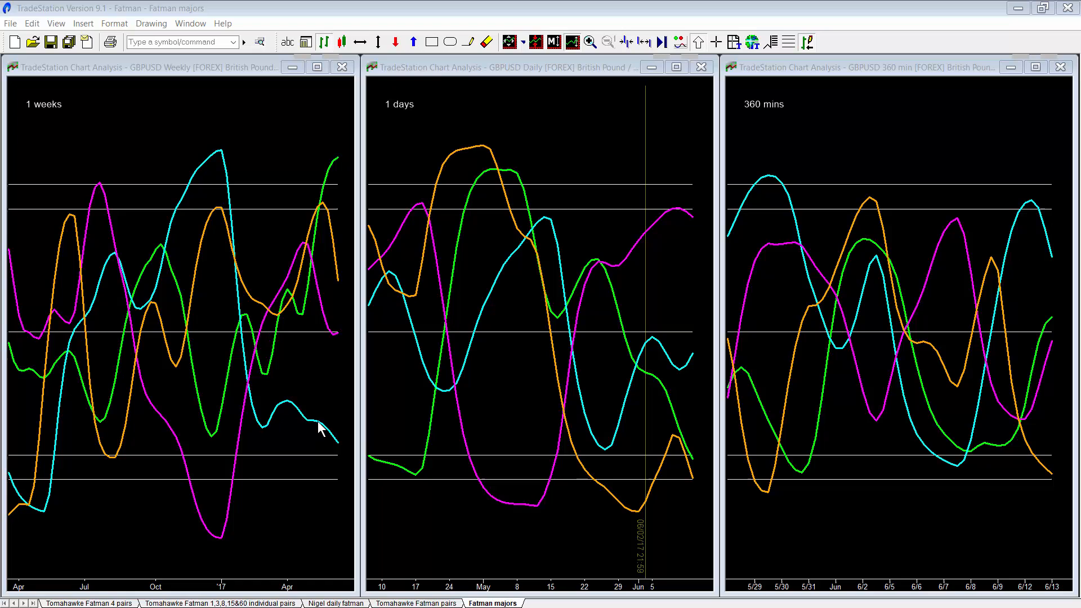
pyautogui.moveTo(640, 248)
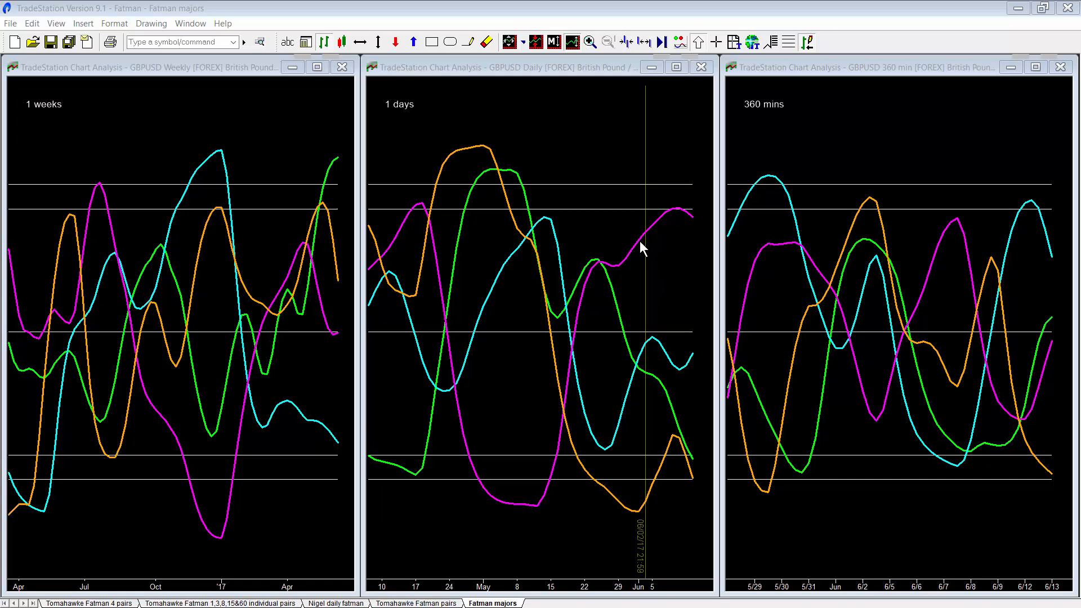
pyautogui.moveTo(657, 228)
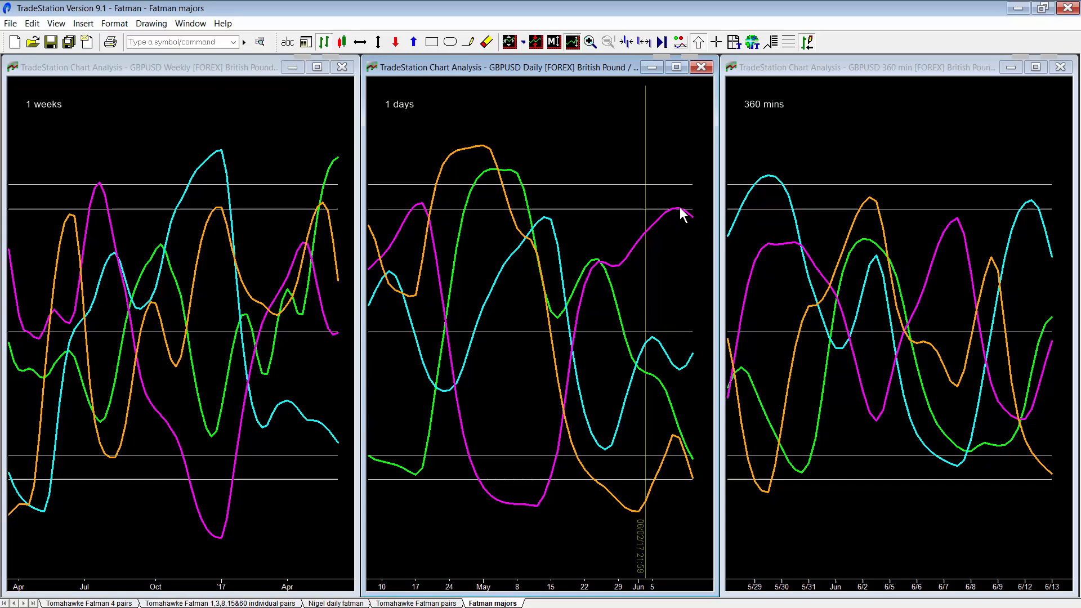
pyautogui.moveTo(675, 215)
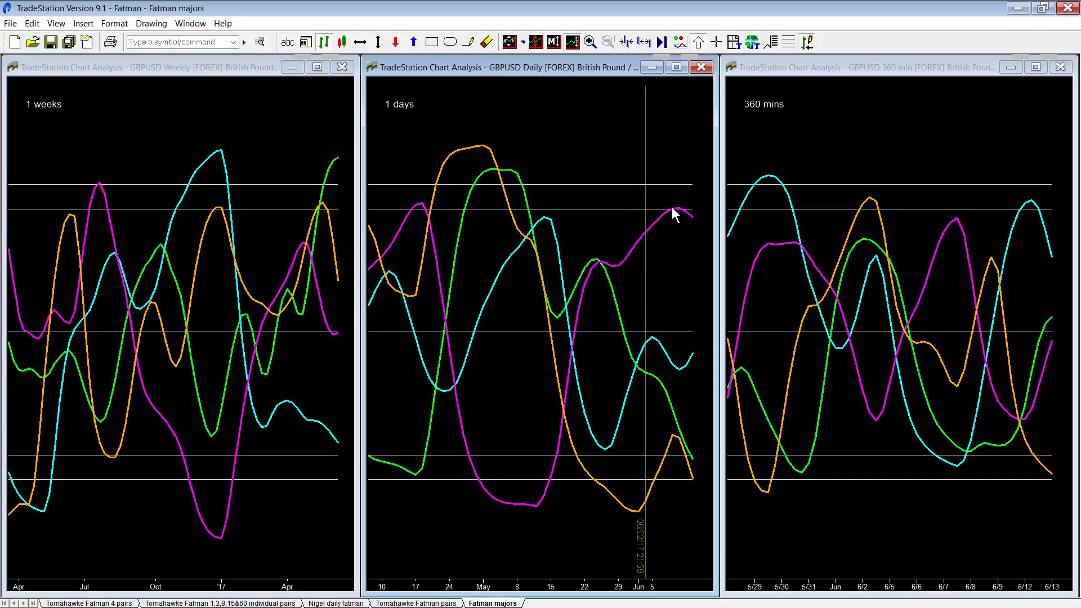
pyautogui.moveTo(612, 447)
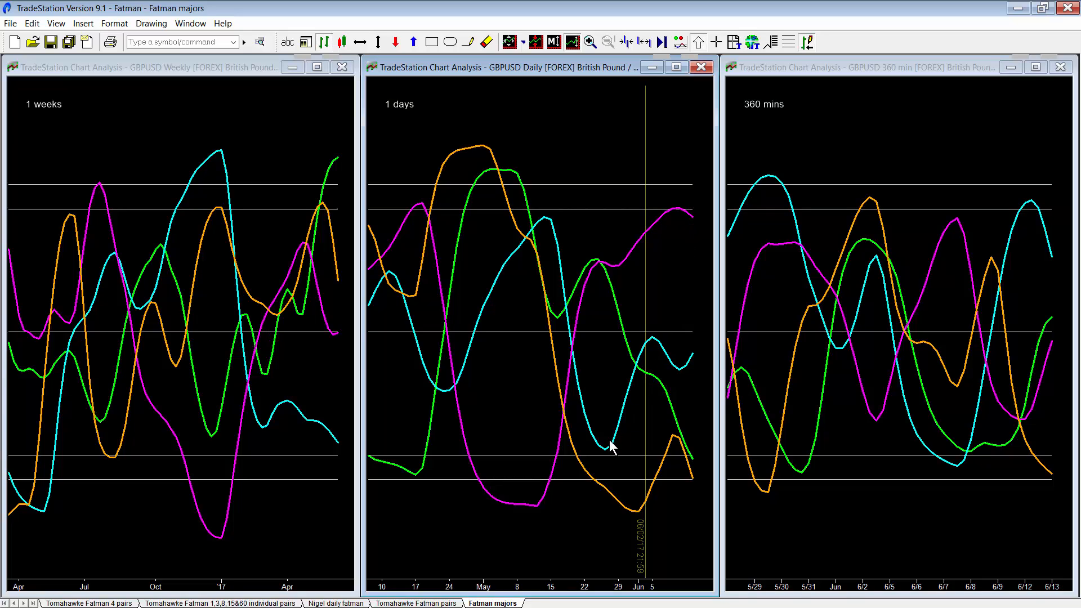
pyautogui.moveTo(621, 449)
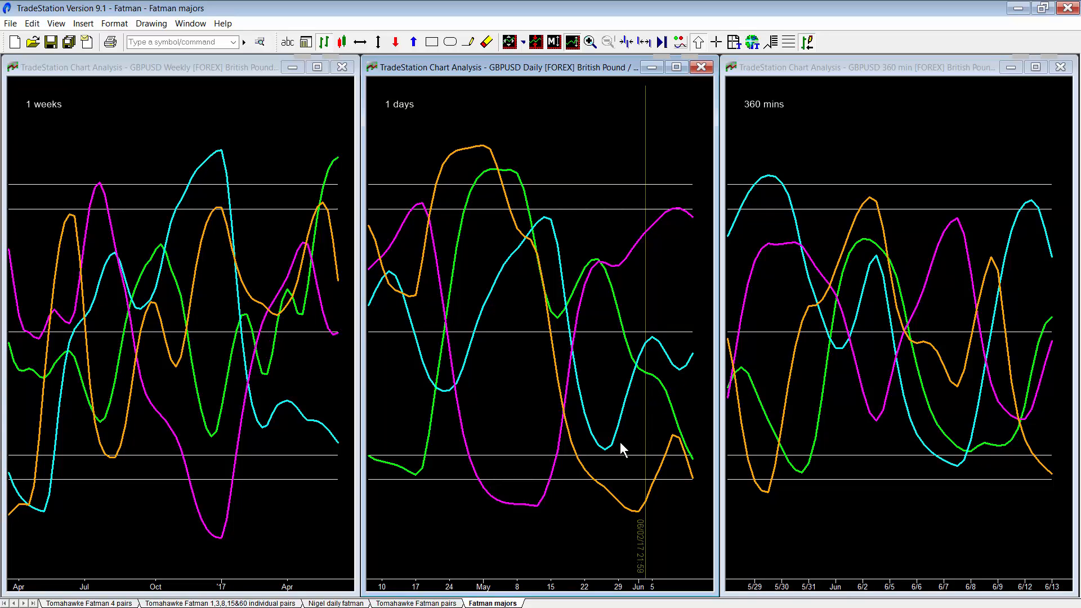
pyautogui.moveTo(640, 361)
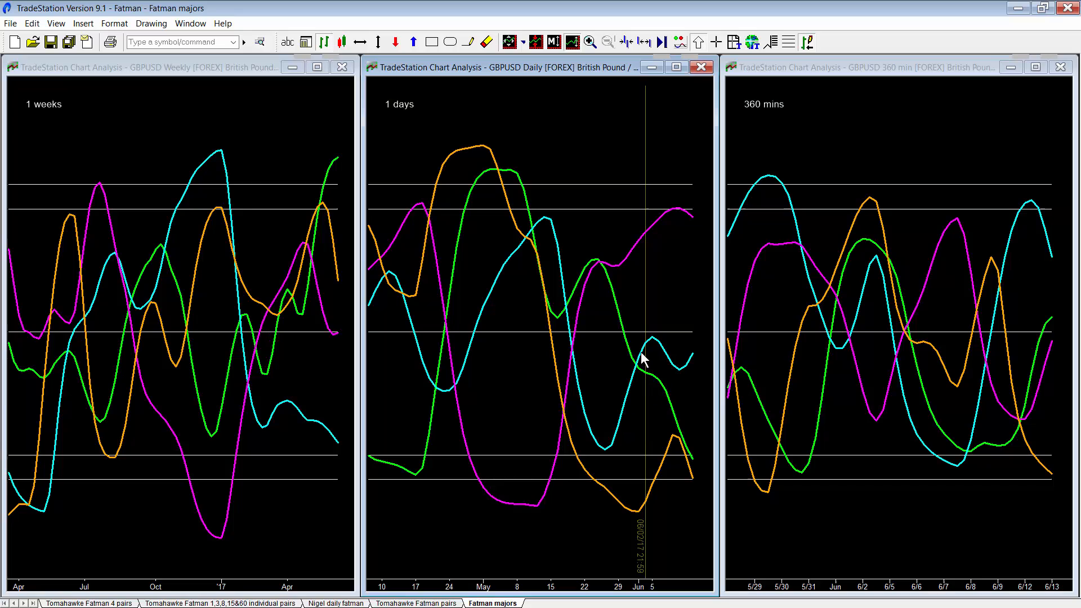
pyautogui.moveTo(695, 364)
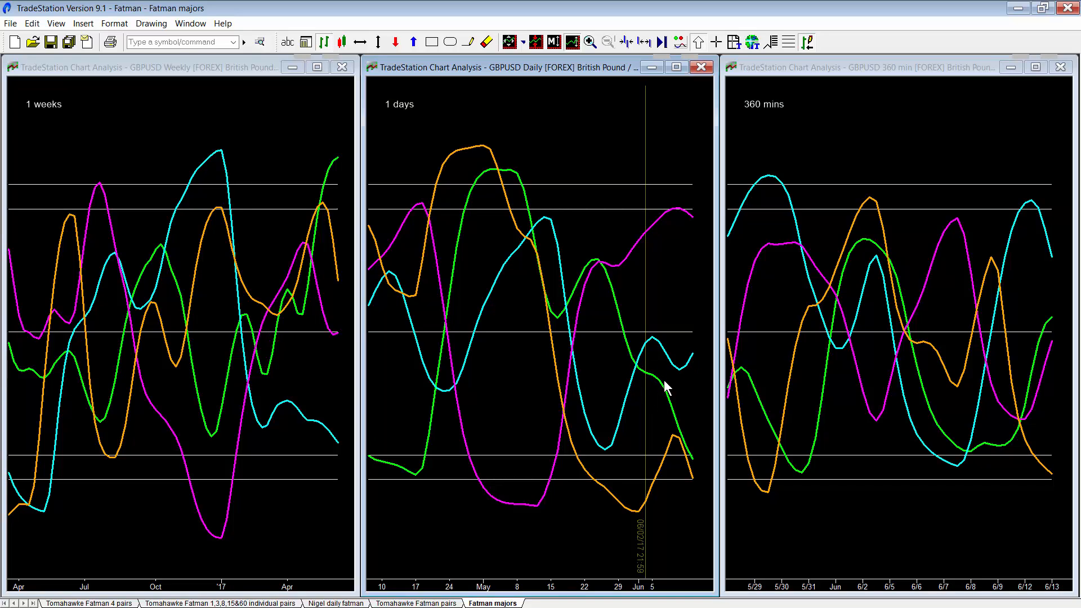
pyautogui.moveTo(696, 474)
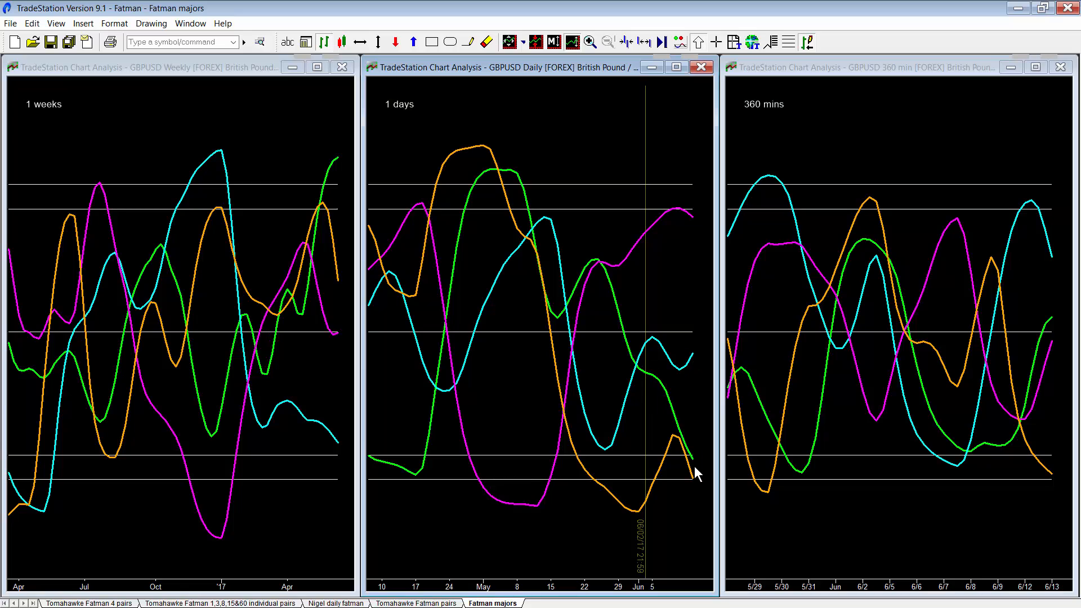
pyautogui.moveTo(675, 434)
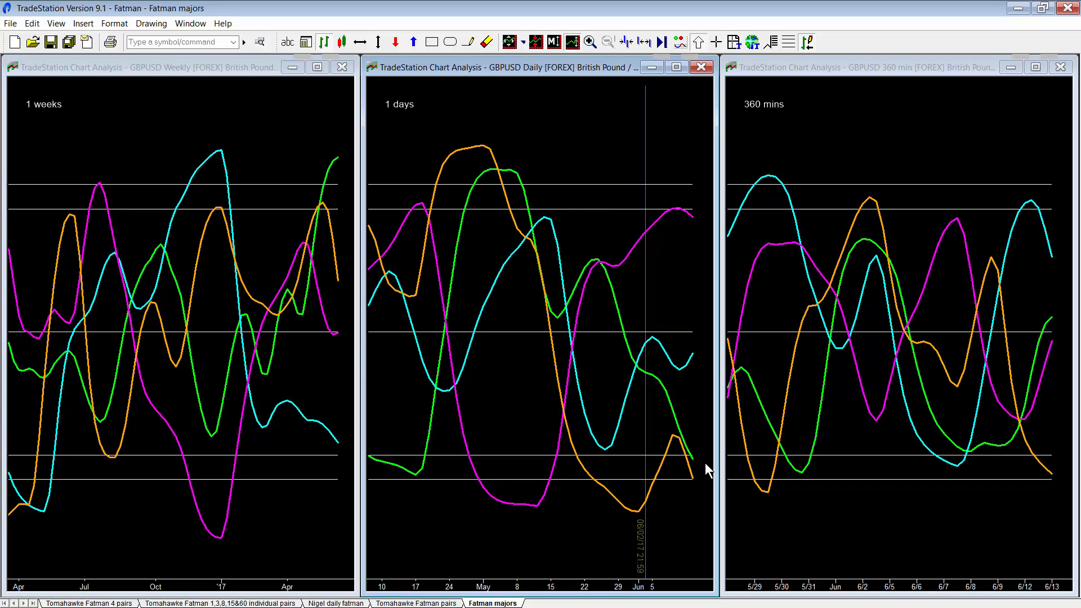
pyautogui.moveTo(674, 446)
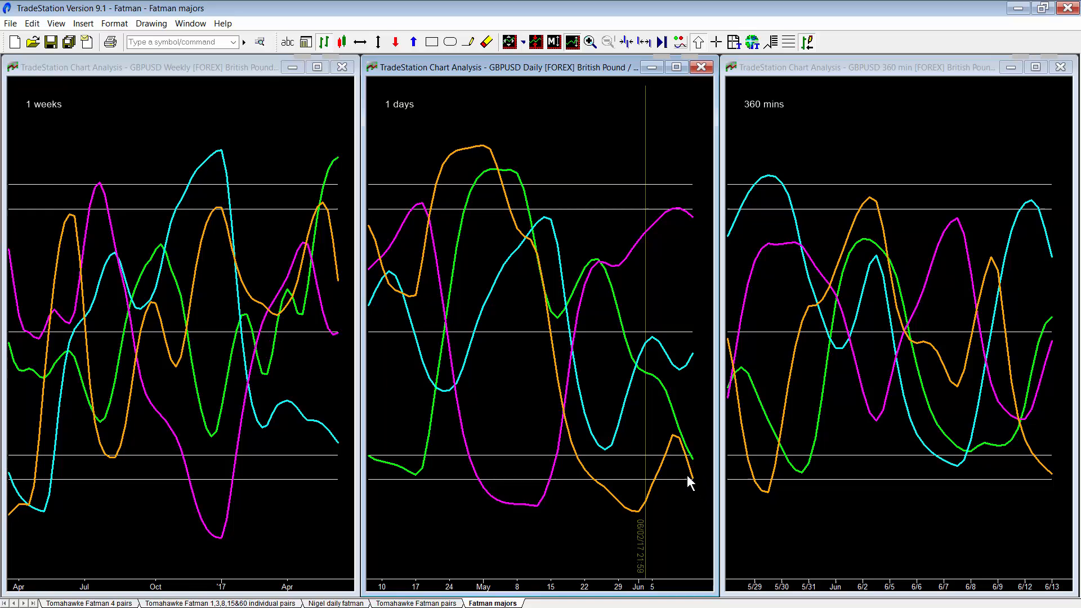
pyautogui.moveTo(700, 485)
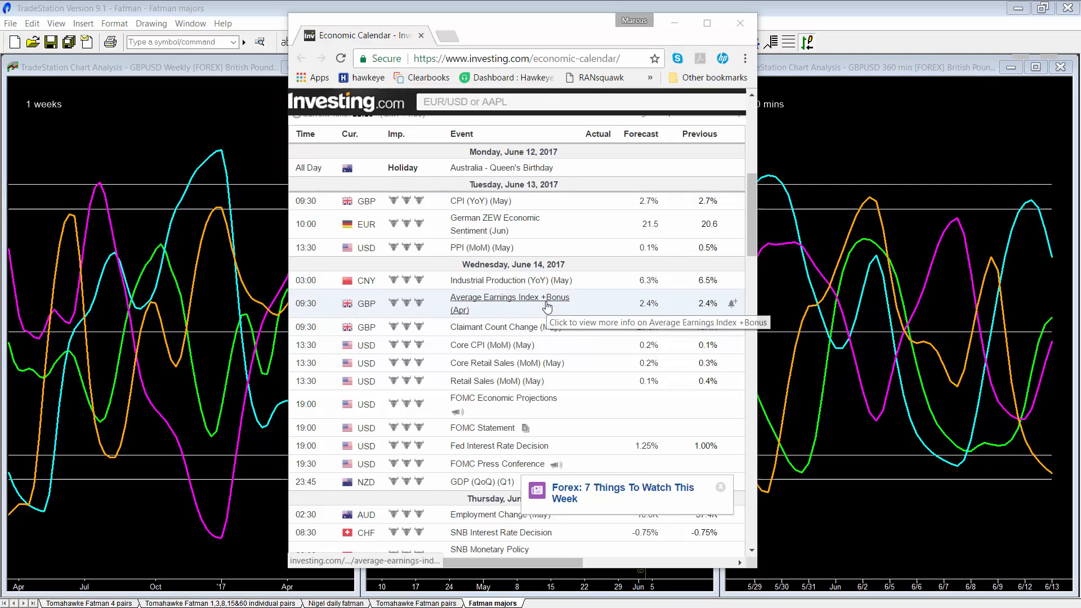
# Scroll the Investing.com calendar down through Wednesday's FOMC and Thursday's BoE to Friday, June 16.
pyautogui.scroll(-3)
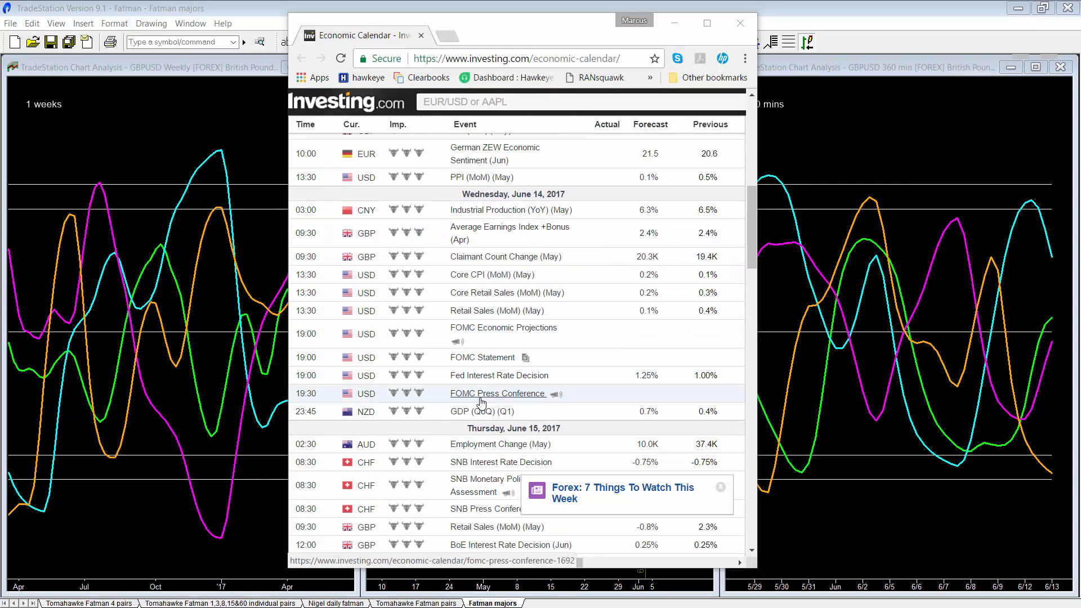
pyautogui.moveTo(499, 375)
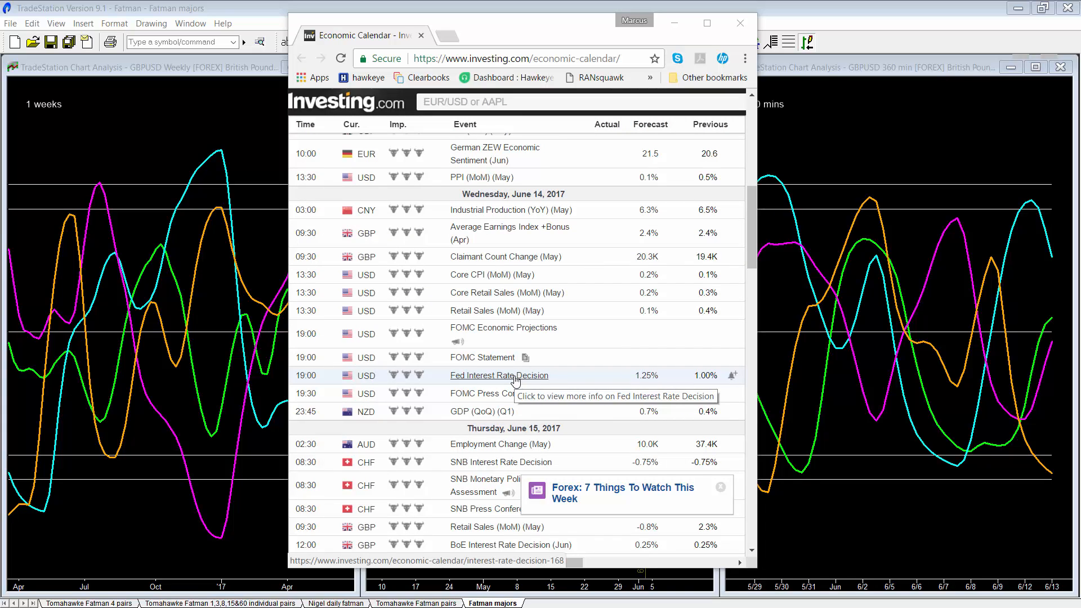
pyautogui.moveTo(652, 389)
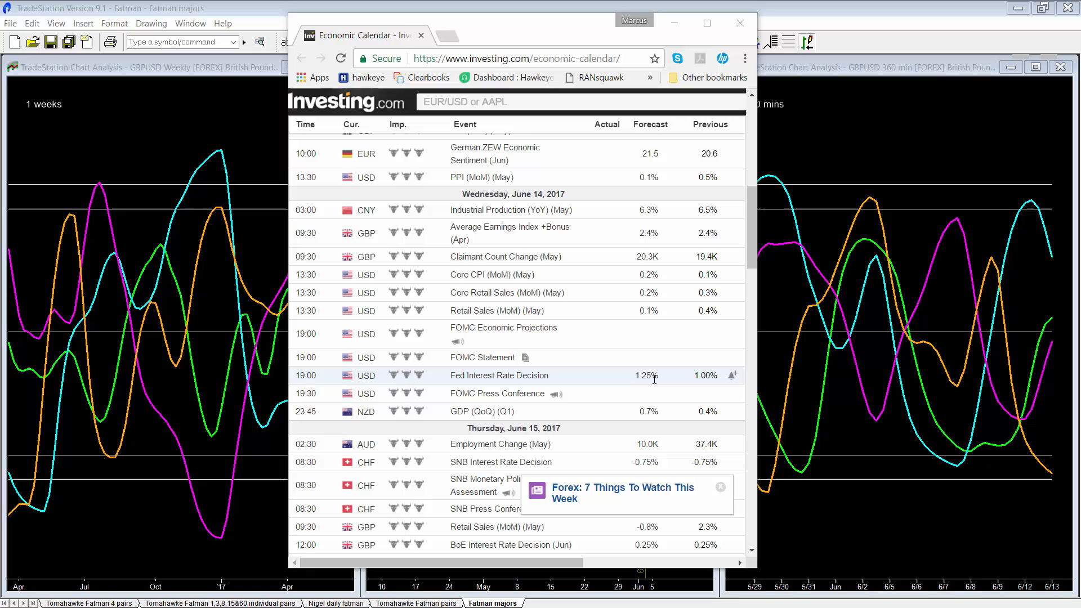
pyautogui.moveTo(657, 387)
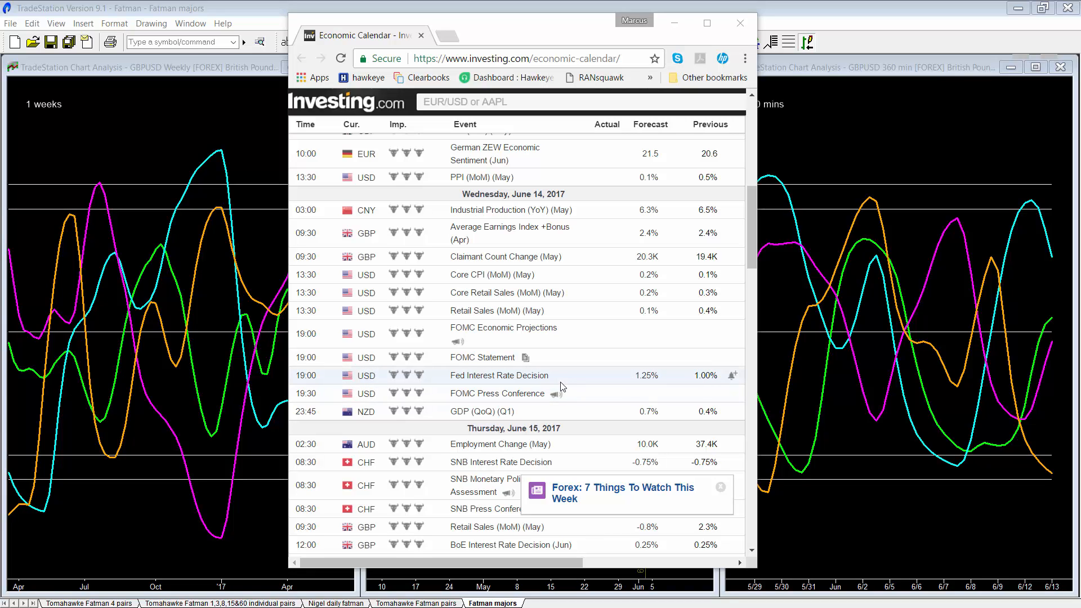
pyautogui.moveTo(560, 376)
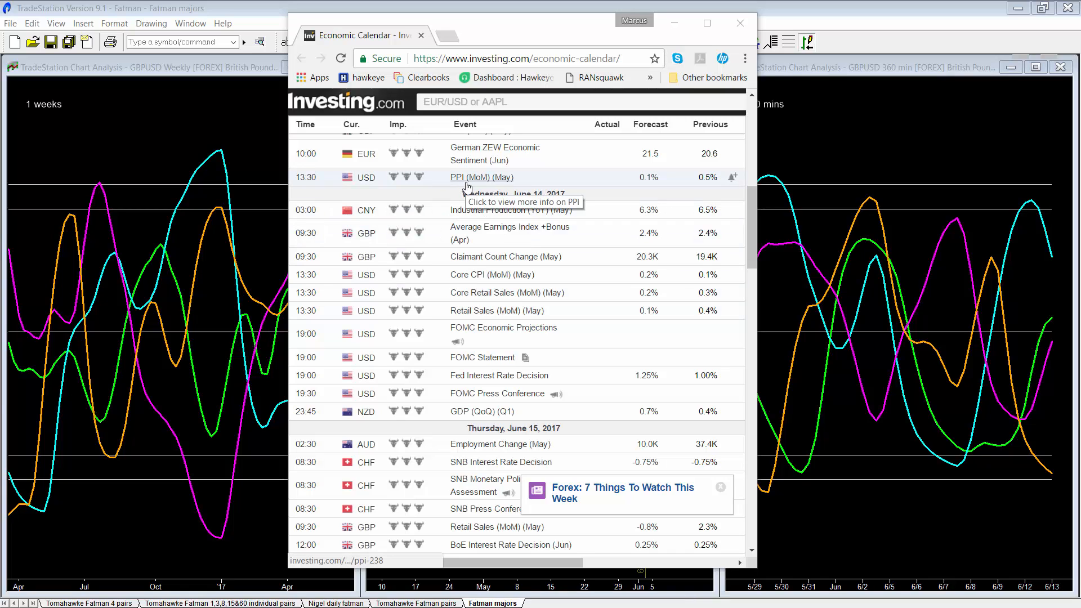
pyautogui.moveTo(435, 229)
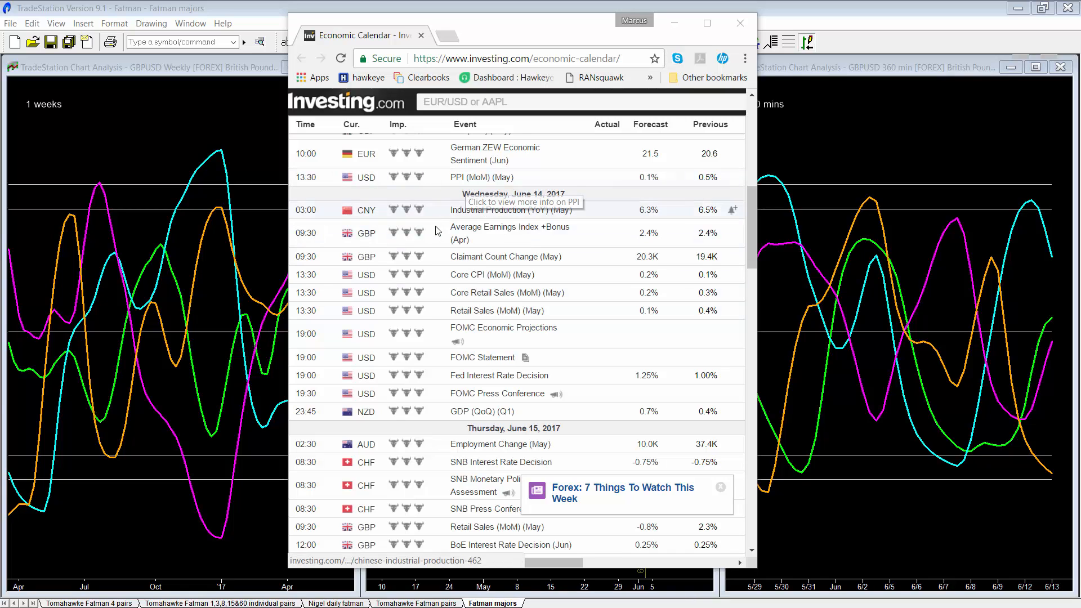
pyautogui.moveTo(481, 283)
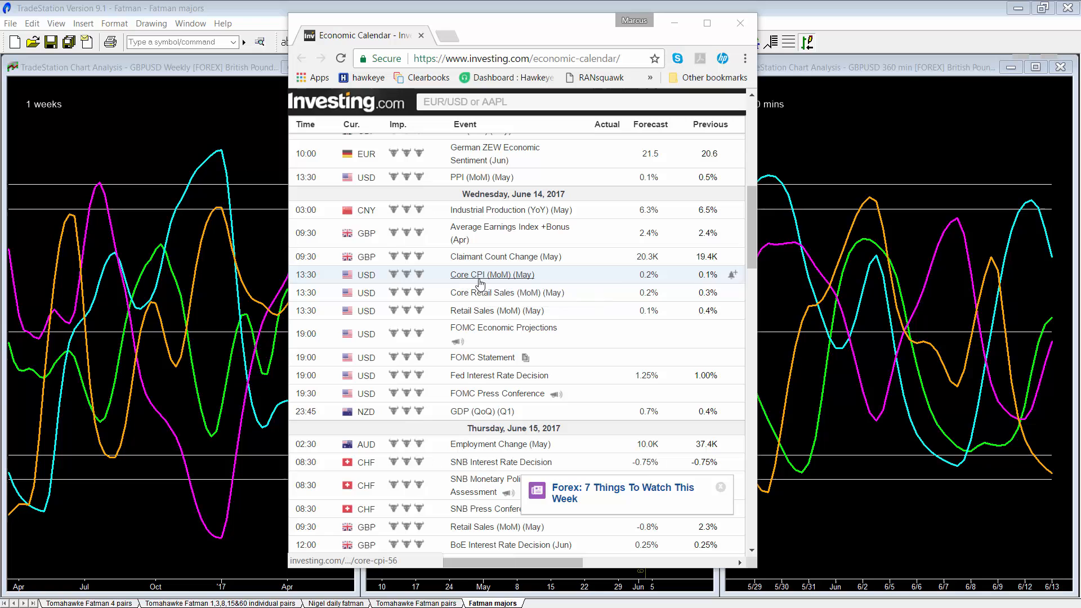
pyautogui.moveTo(480, 282)
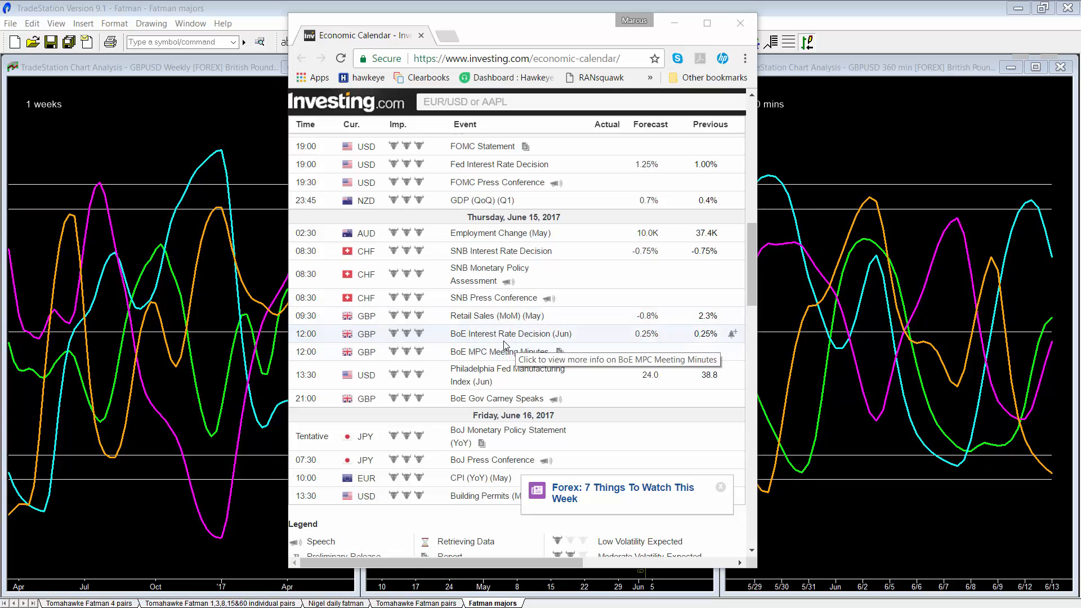
pyautogui.moveTo(640, 352)
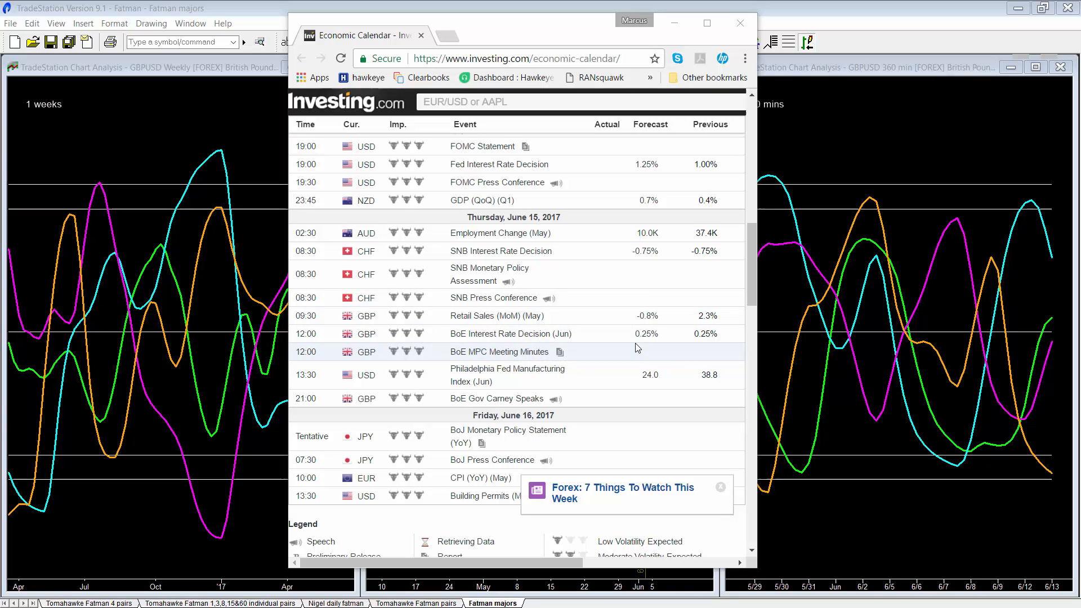
pyautogui.scroll(-3)
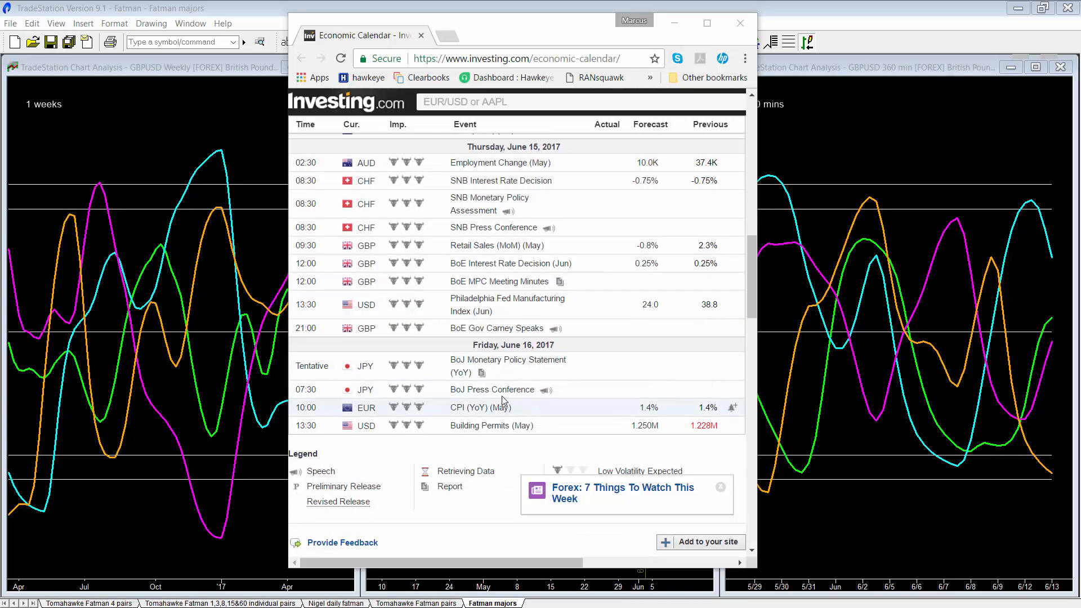
pyautogui.moveTo(473, 407)
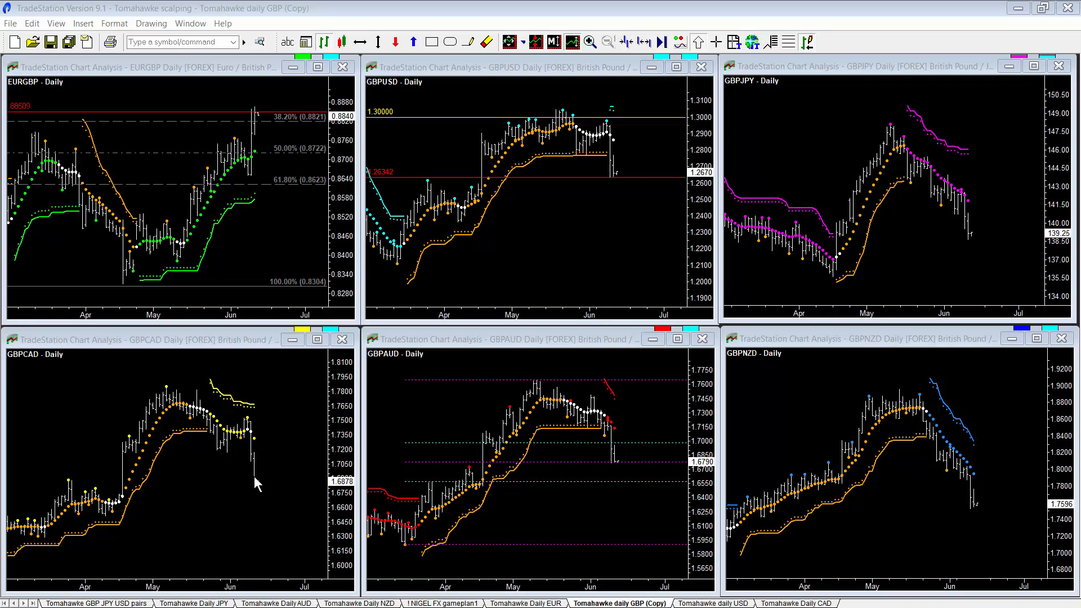
# Bring up the Tomahawke Daily EUR workspace with six 480-min euro charts, EURUSD to EURNZD.
pyautogui.click(524, 604)
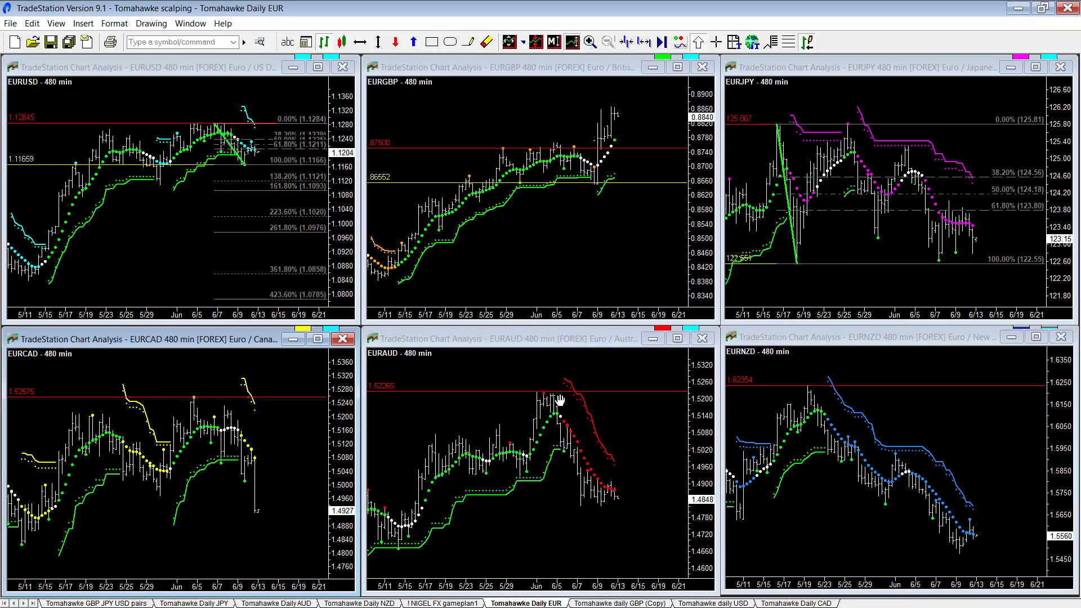
pyautogui.moveTo(652, 230)
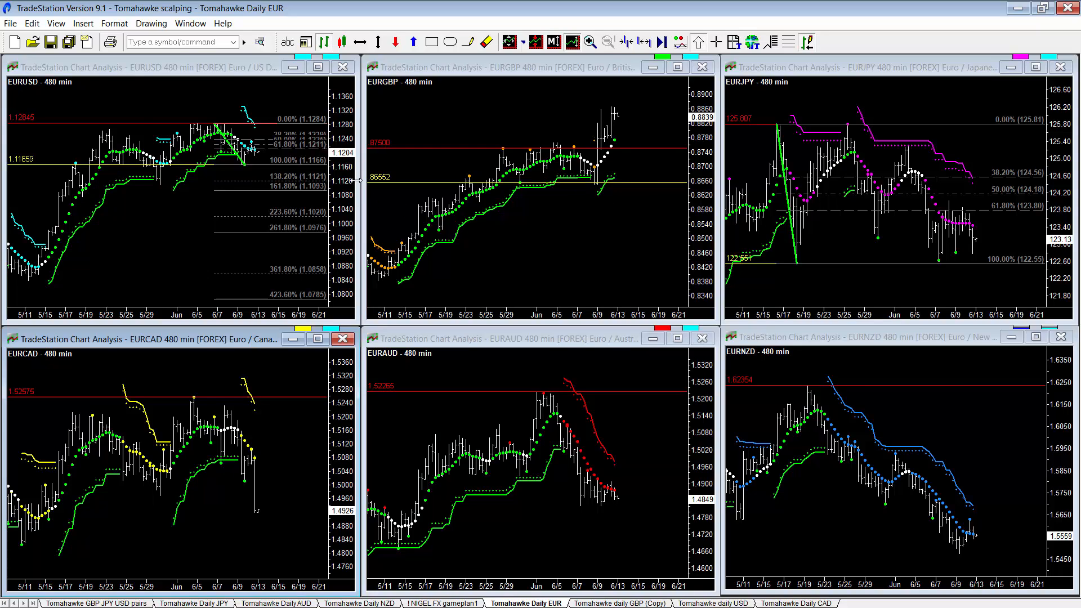
pyautogui.moveTo(142, 150)
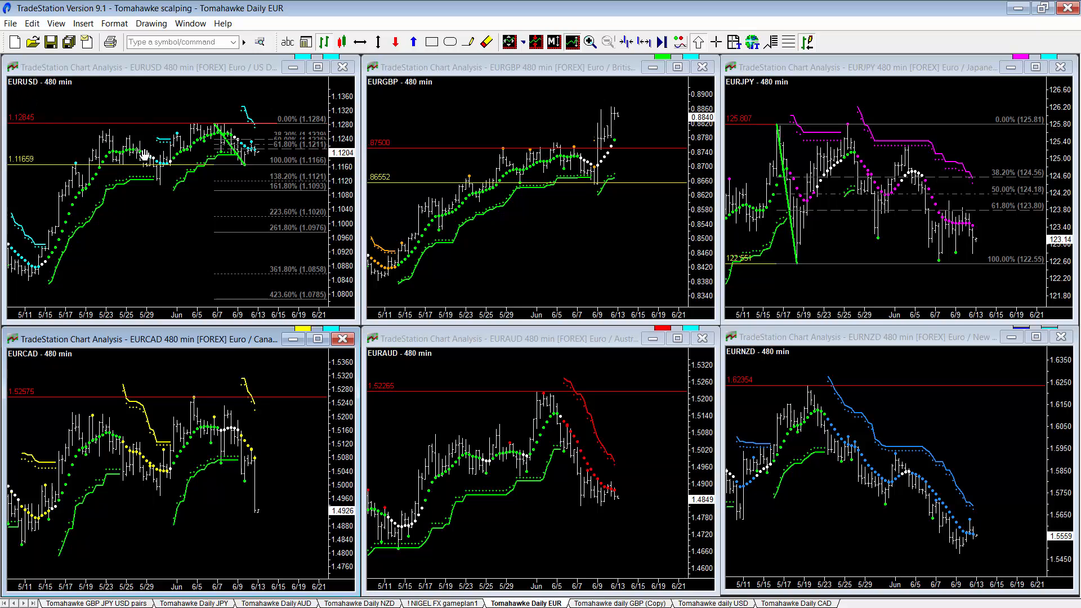
pyautogui.moveTo(131, 130)
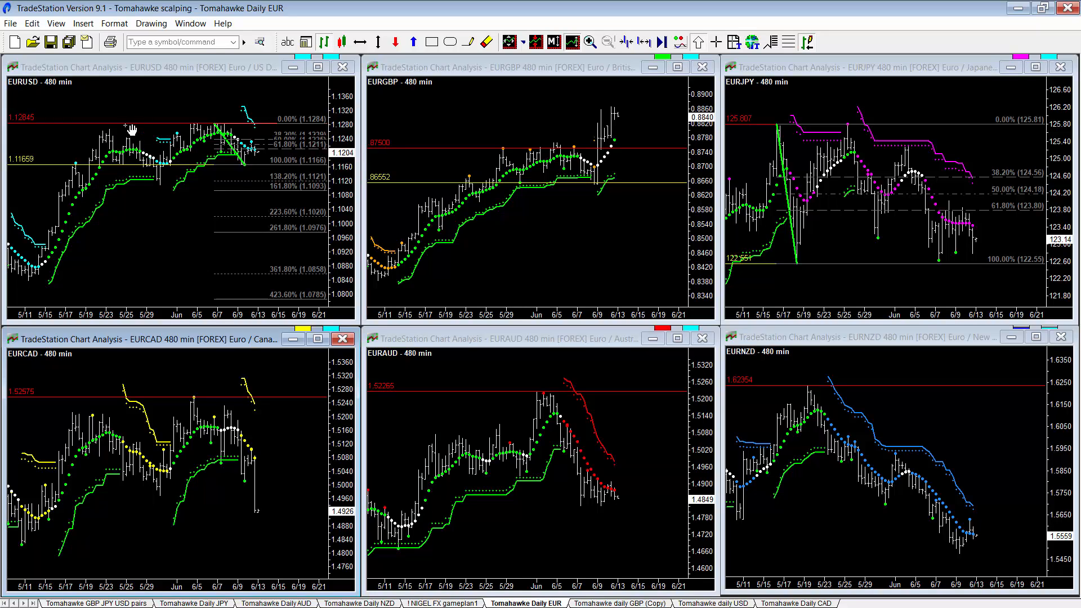
pyautogui.moveTo(241, 136)
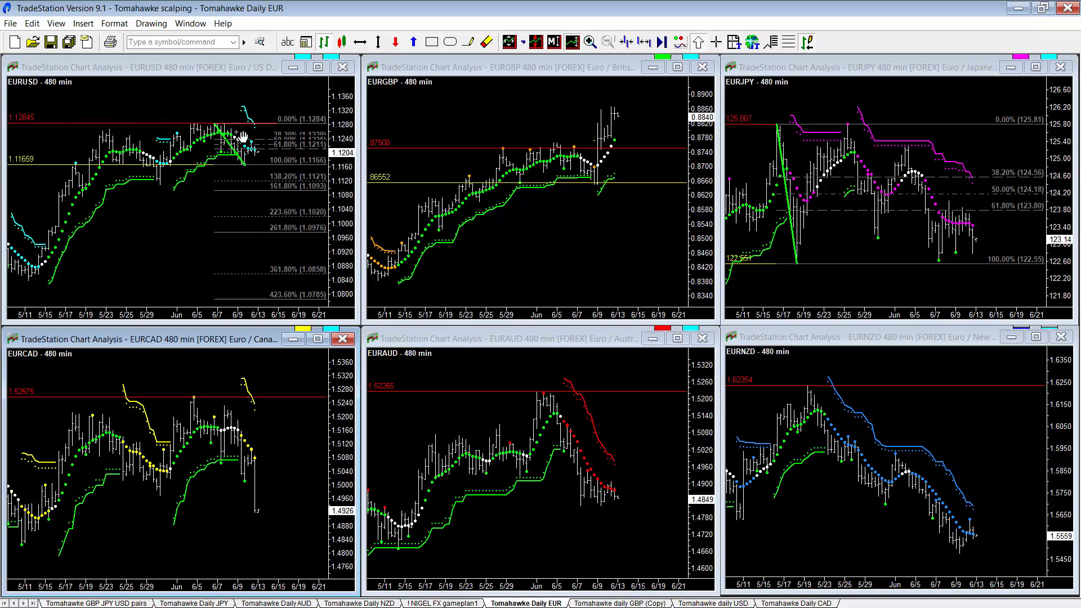
pyautogui.moveTo(228, 129)
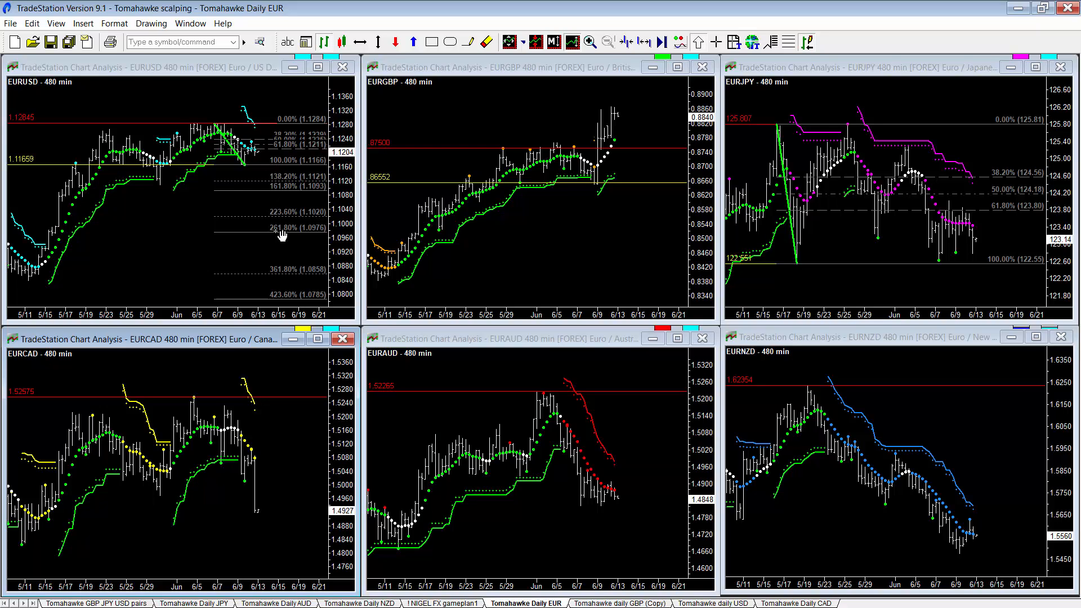
# Bring up the Tomahawke Daily JPY workspace with six 480-min yen charts, USDJPY to NZDJPY.
pyautogui.click(195, 603)
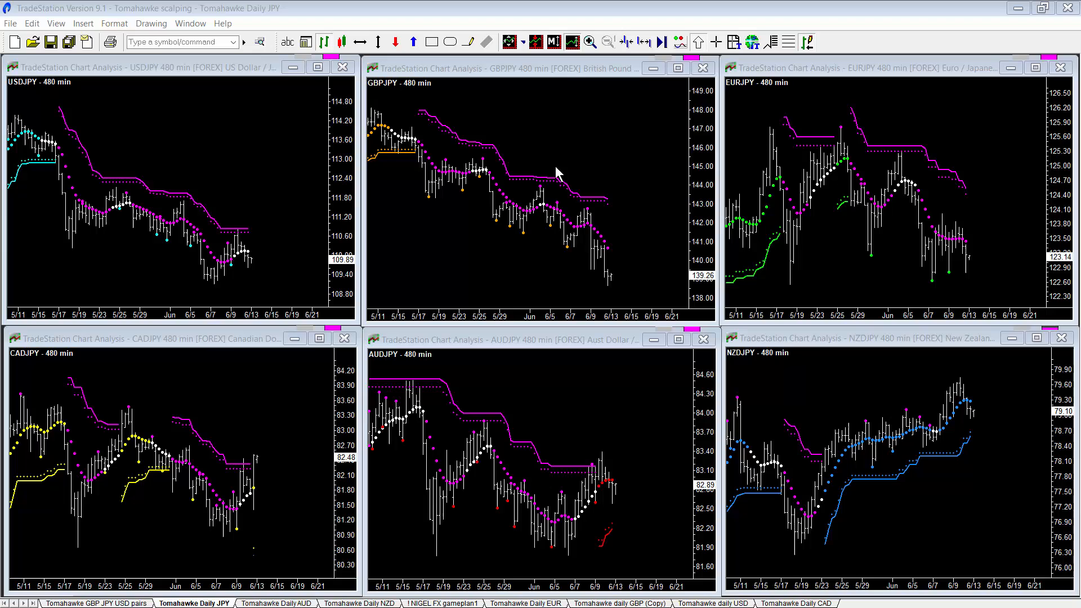
pyautogui.moveTo(389, 247)
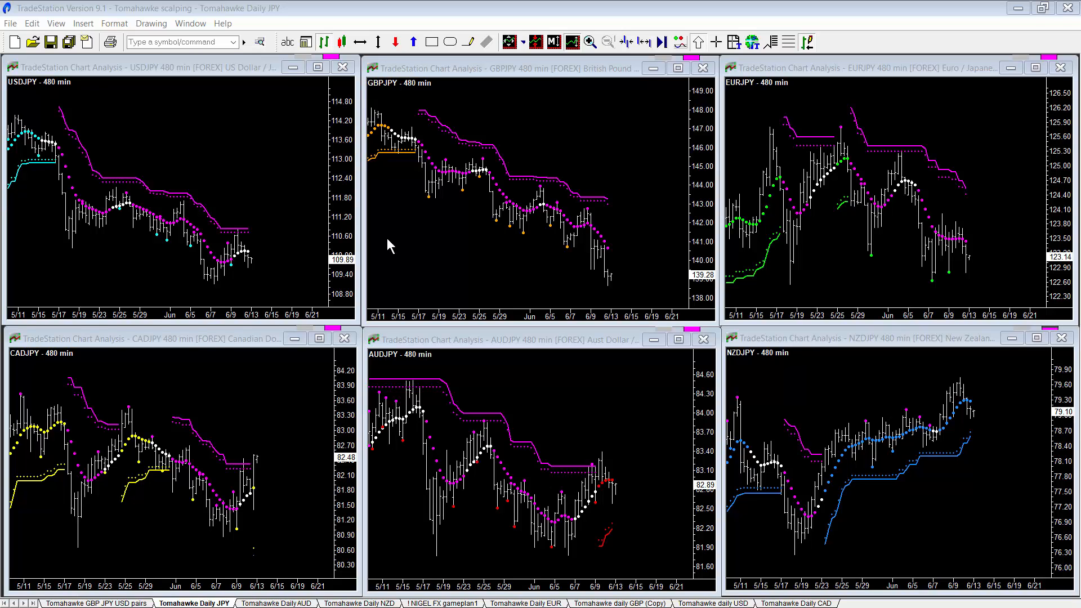
pyautogui.moveTo(382, 432)
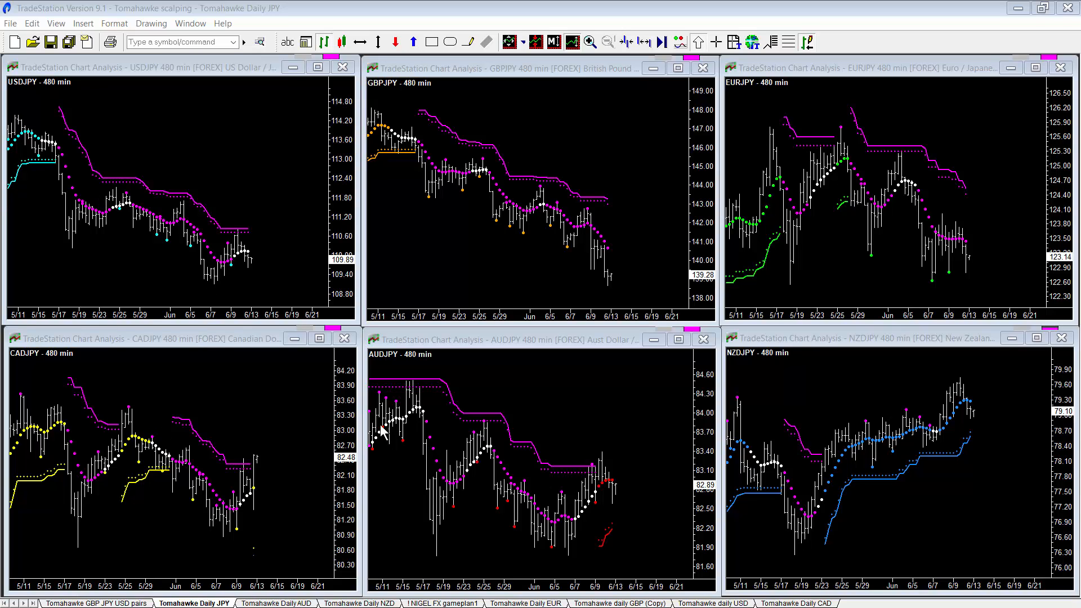
pyautogui.moveTo(855, 360)
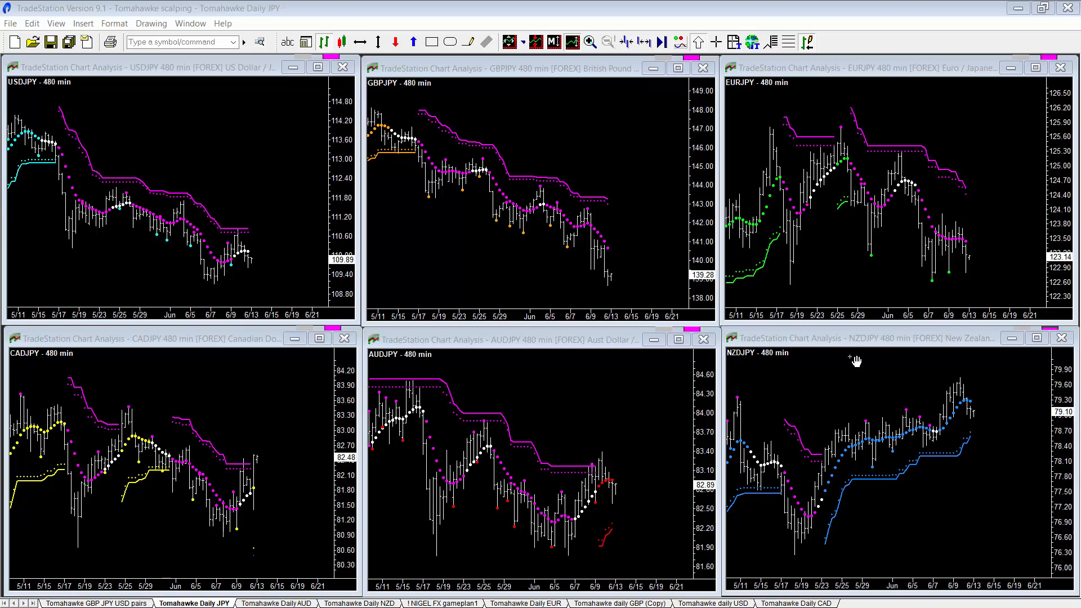
pyautogui.moveTo(853, 460)
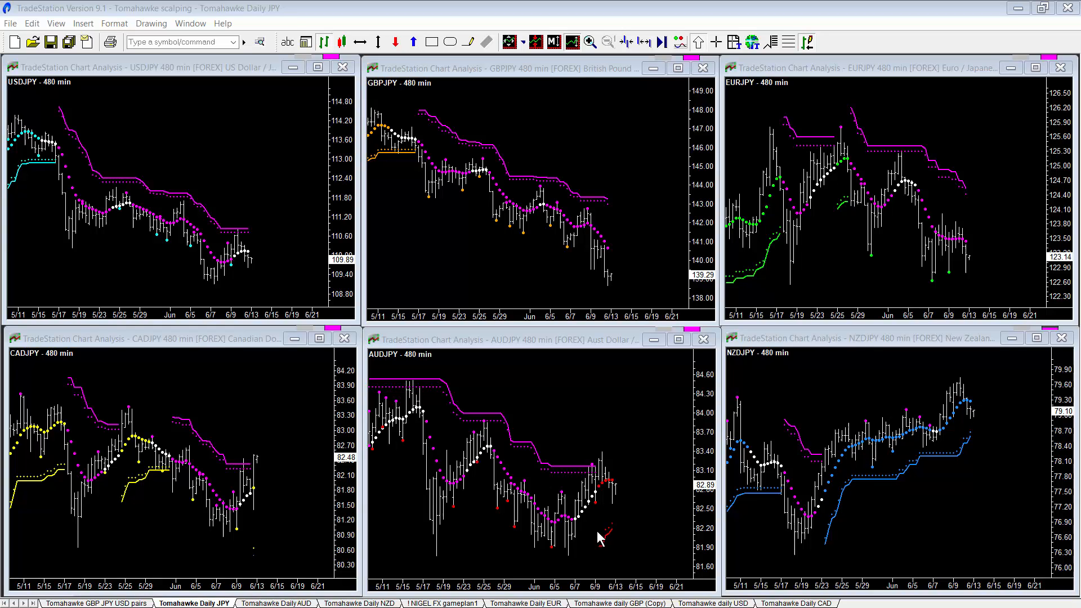
pyautogui.moveTo(595, 518)
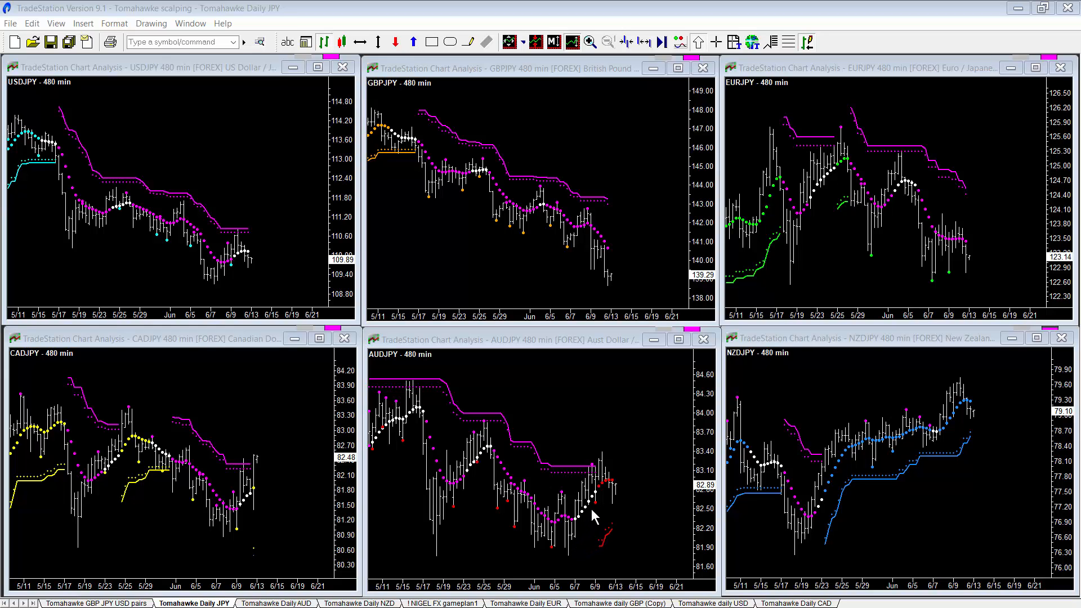
pyautogui.moveTo(234, 324)
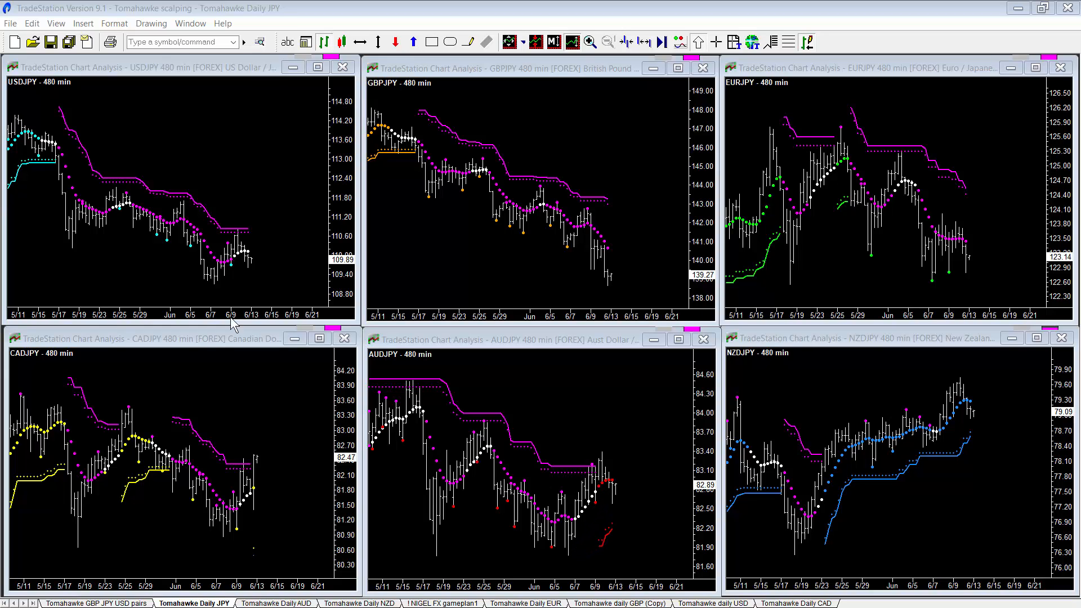
pyautogui.moveTo(214, 543)
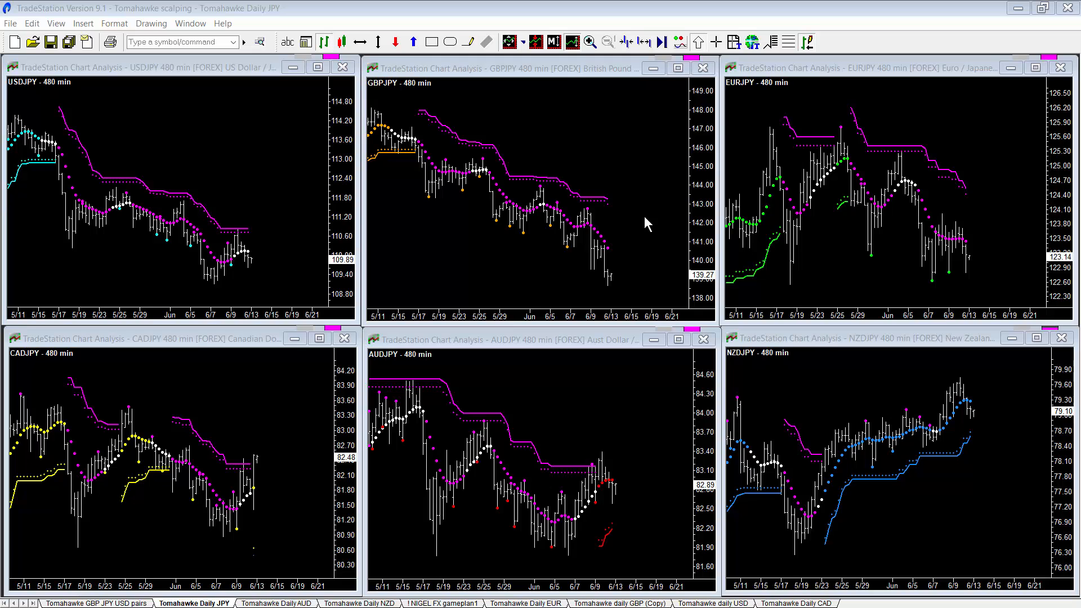
# Bring up the Tomahawke daily USD workspace with six 480-min dollar charts, EURUSD to NZDUSD.
pyautogui.click(713, 604)
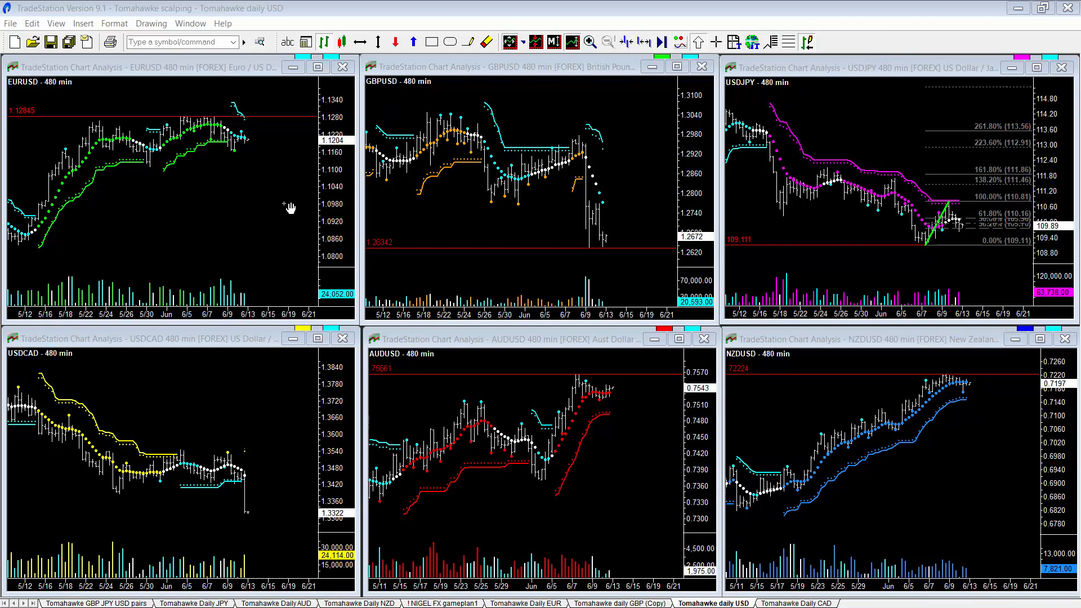
pyautogui.moveTo(433, 333)
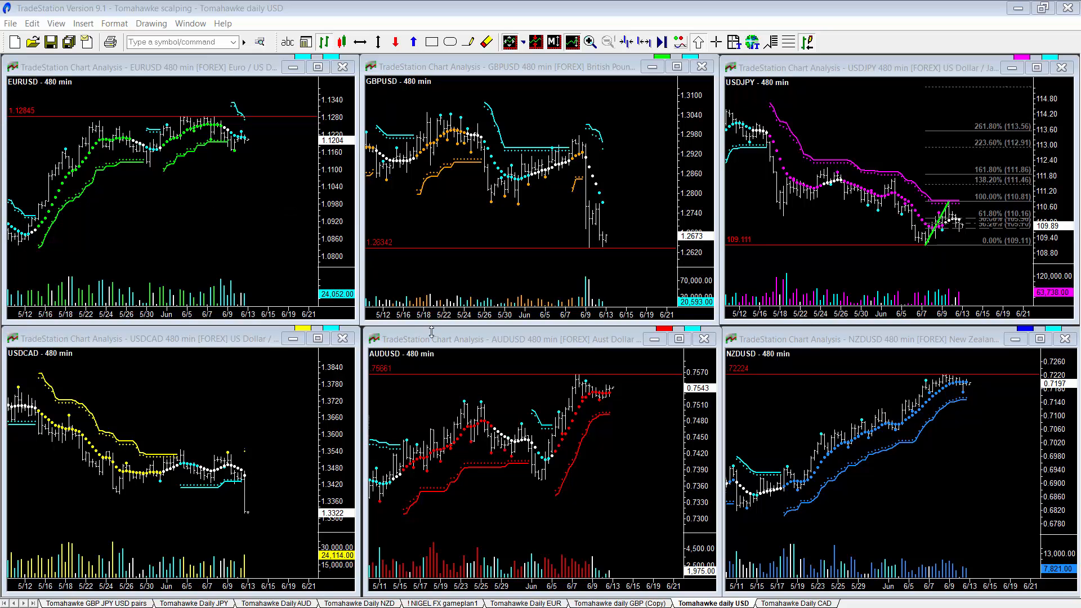
pyautogui.moveTo(597, 251)
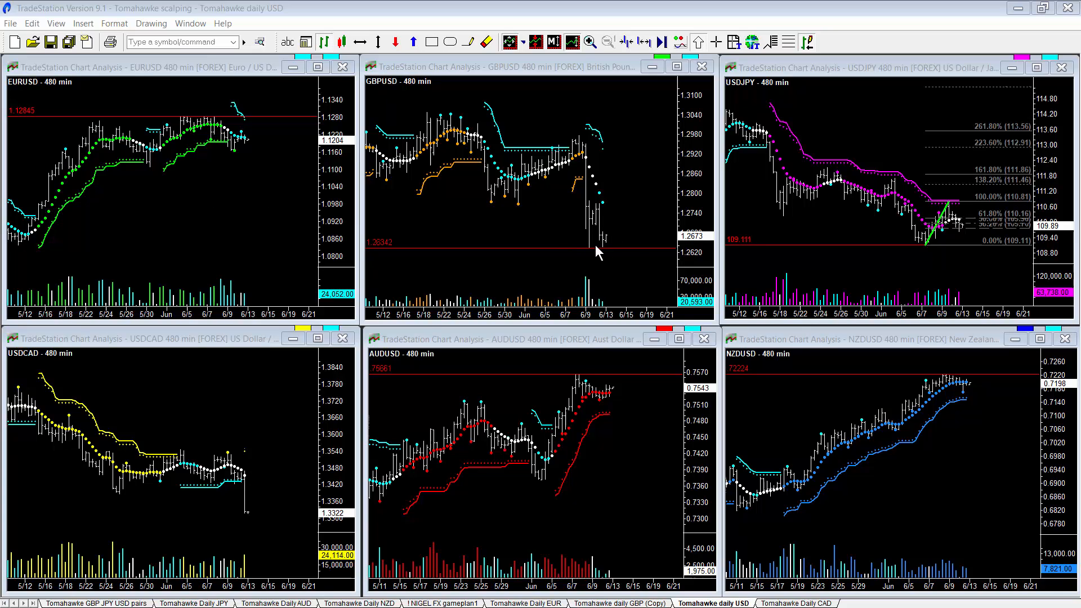
pyautogui.moveTo(754, 102)
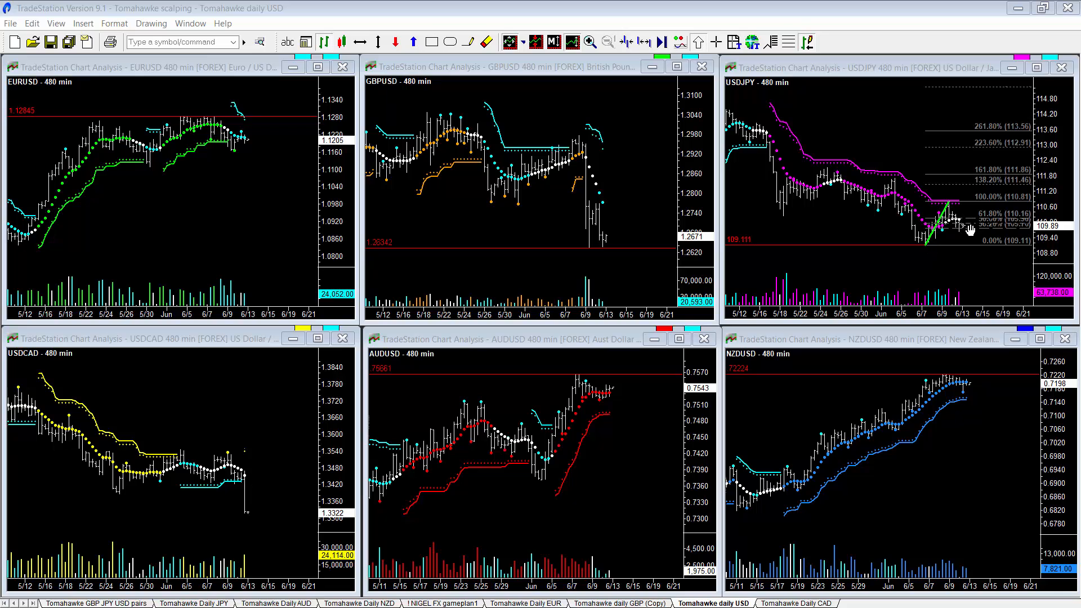
pyautogui.moveTo(969, 207)
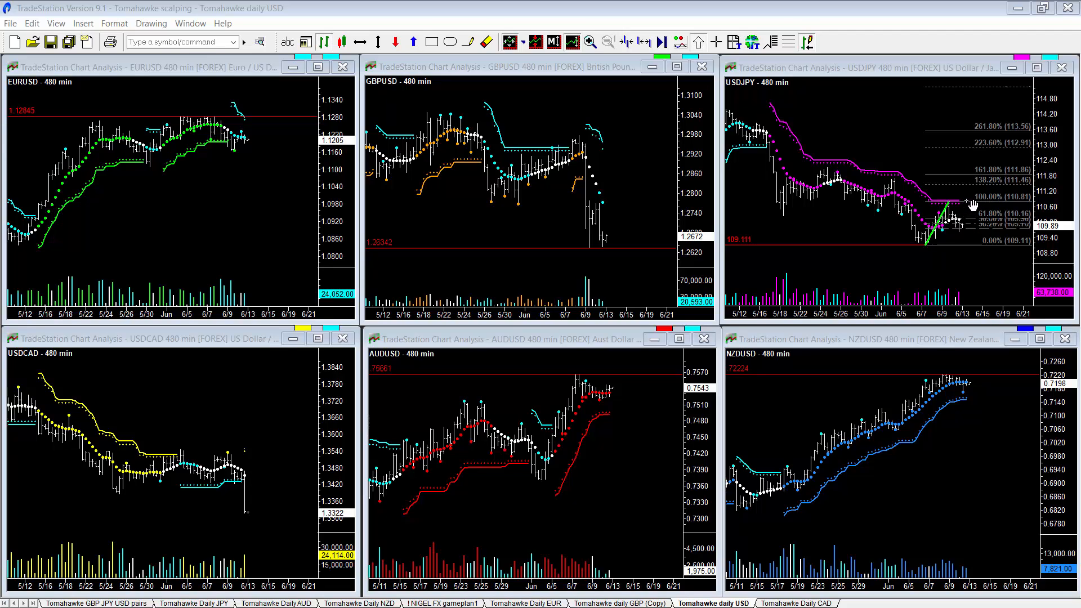
pyautogui.moveTo(993, 134)
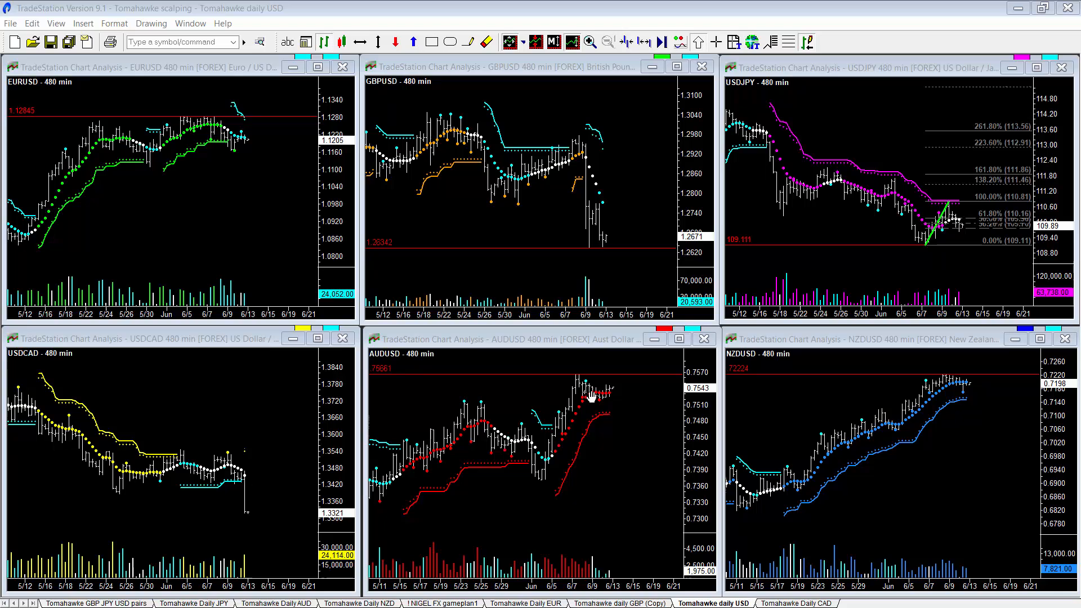
pyautogui.moveTo(572, 379)
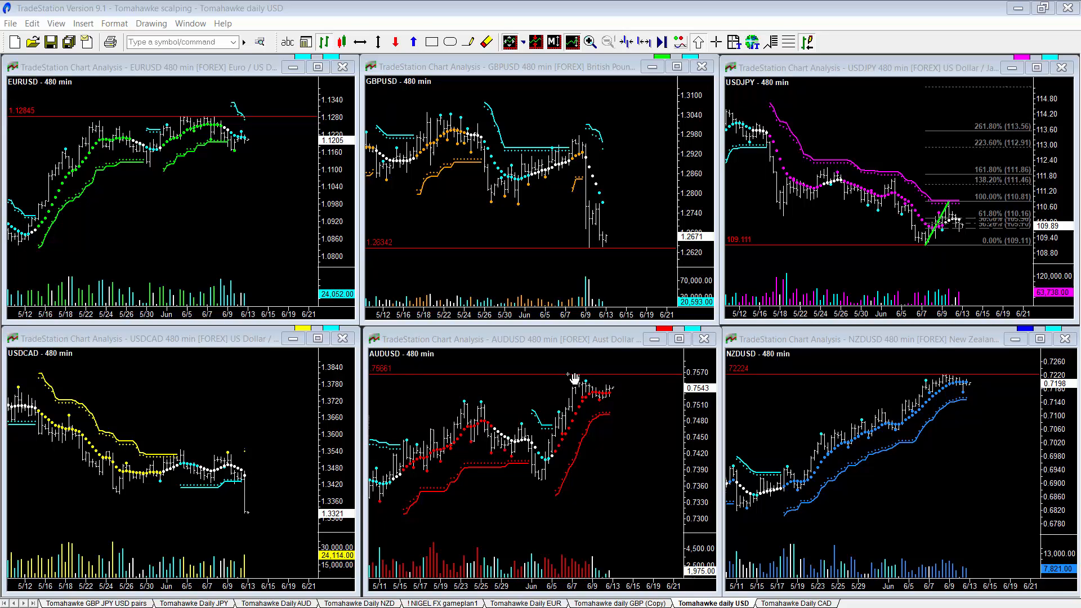